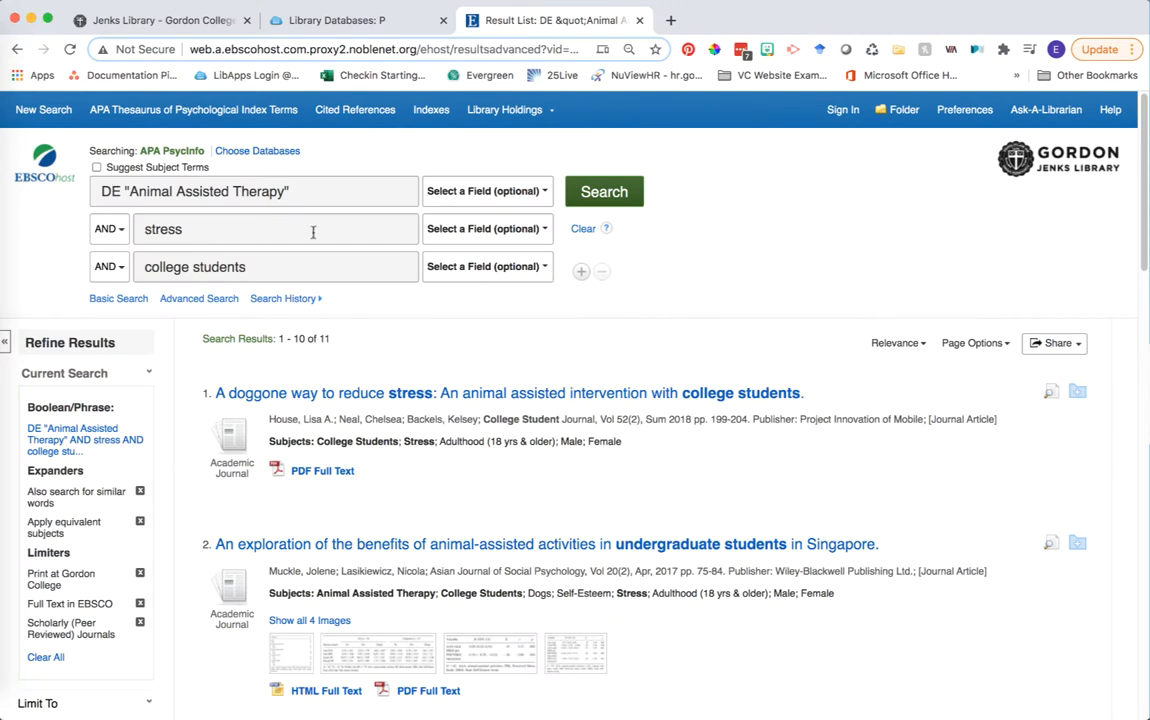
mouse_move(170, 138)
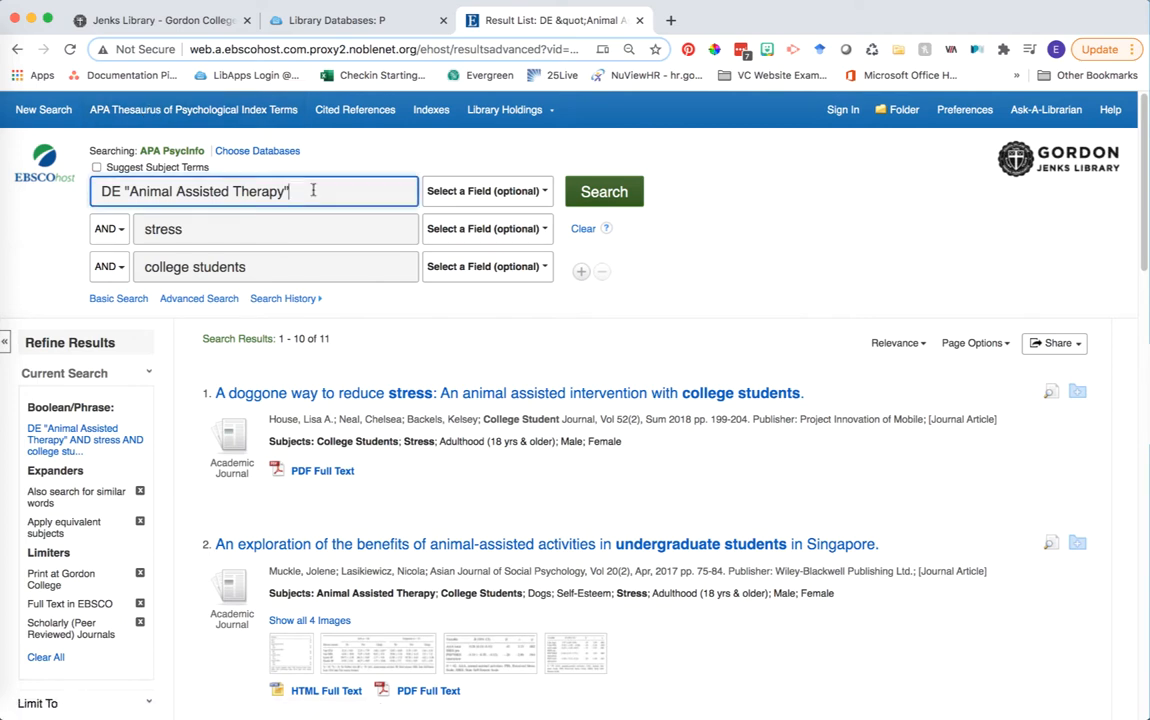
Scroll down the Animal Assisted Therapy result list to the tenth result
triple_click(200, 192)
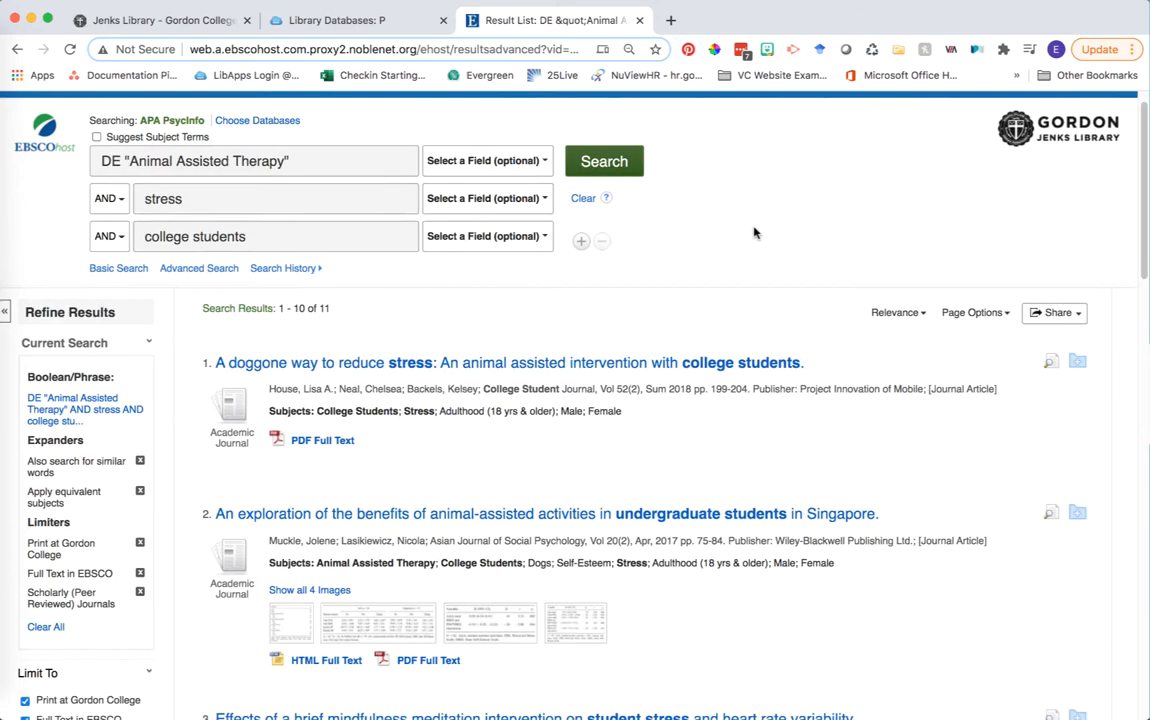
scroll("down", 3)
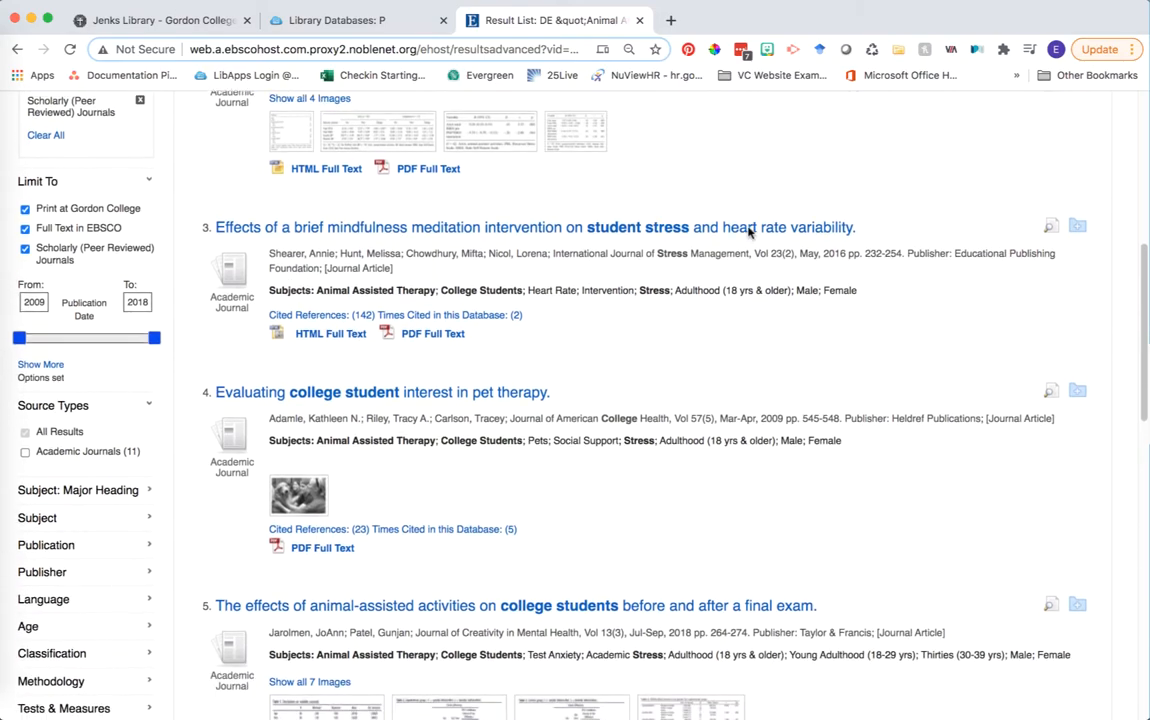
scroll("down", 3)
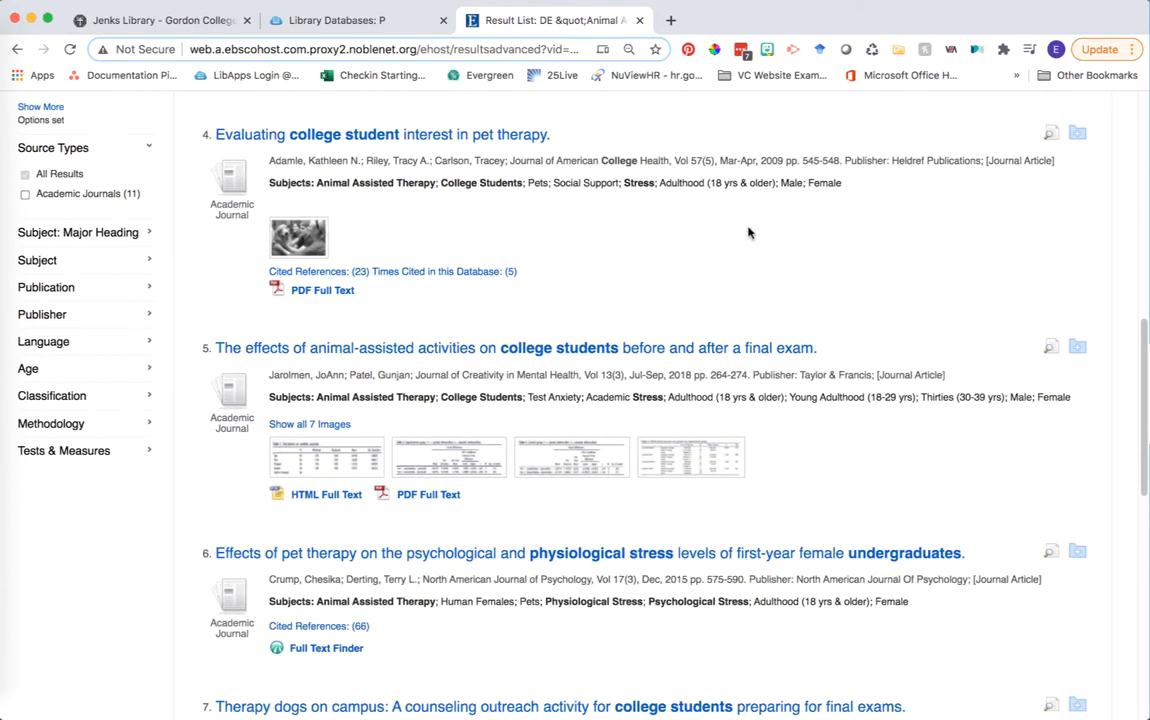
scroll("down", 3)
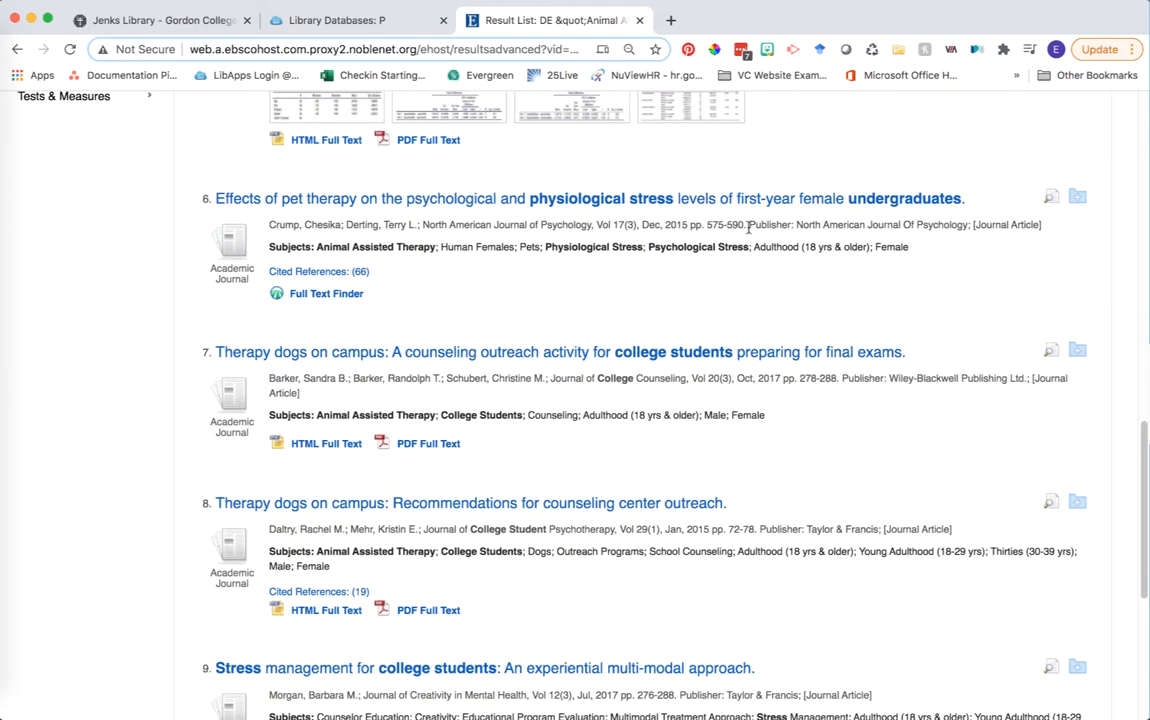
scroll("down", 3)
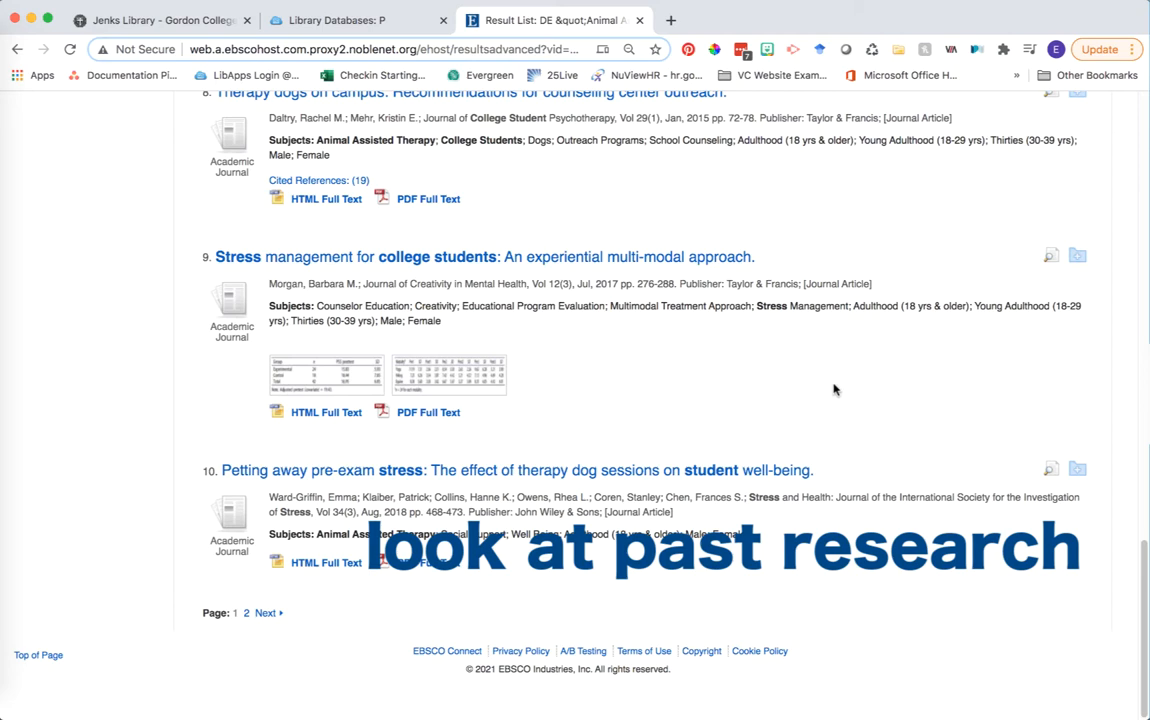
mouse_move(842, 416)
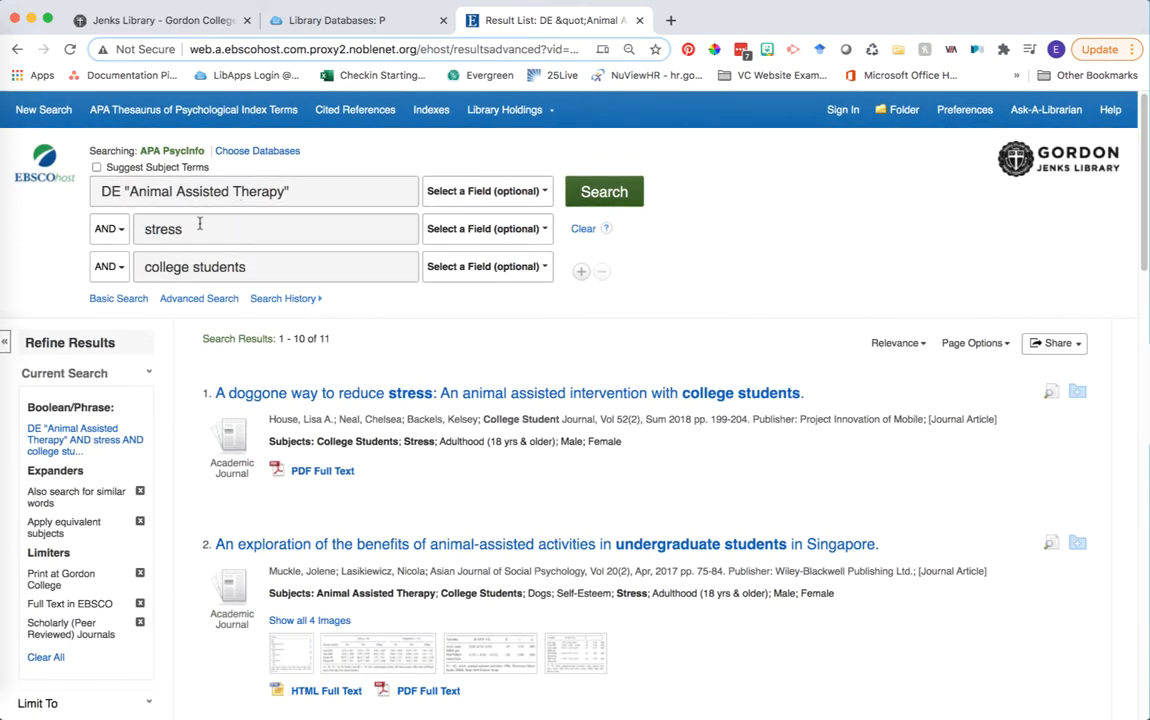
scroll("down", 3)
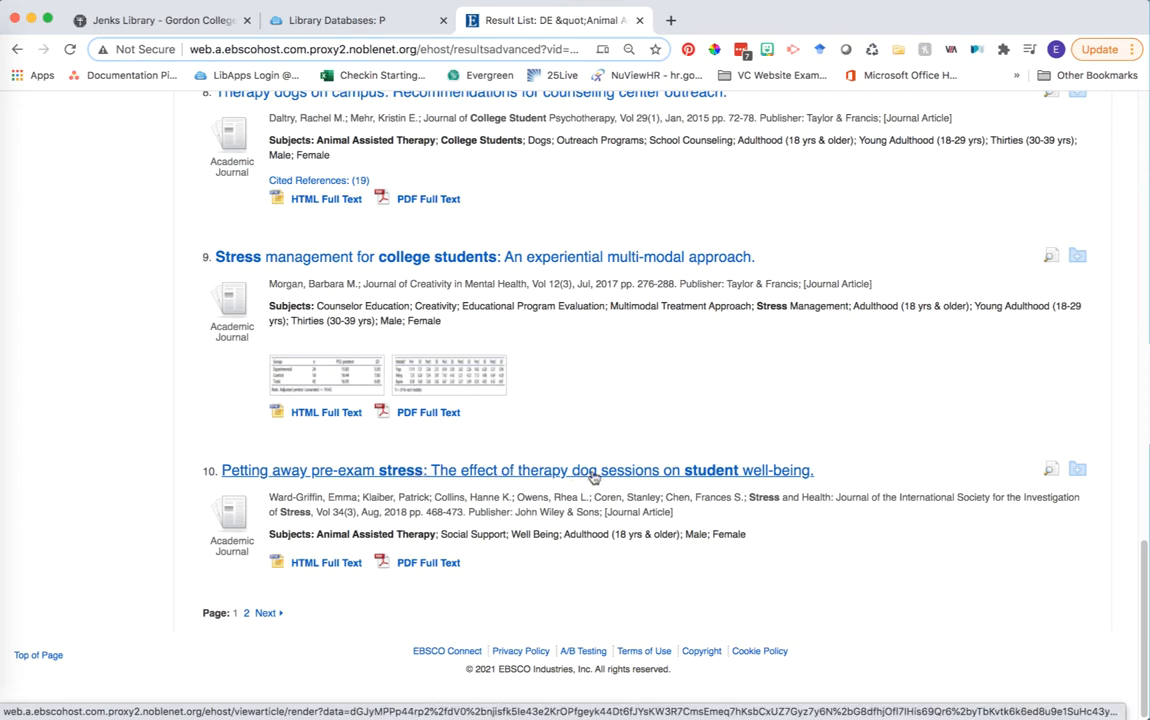
Open the detailed record for 'Petting away pre-exam stress' and view its source and subjects
left_click(516, 470)
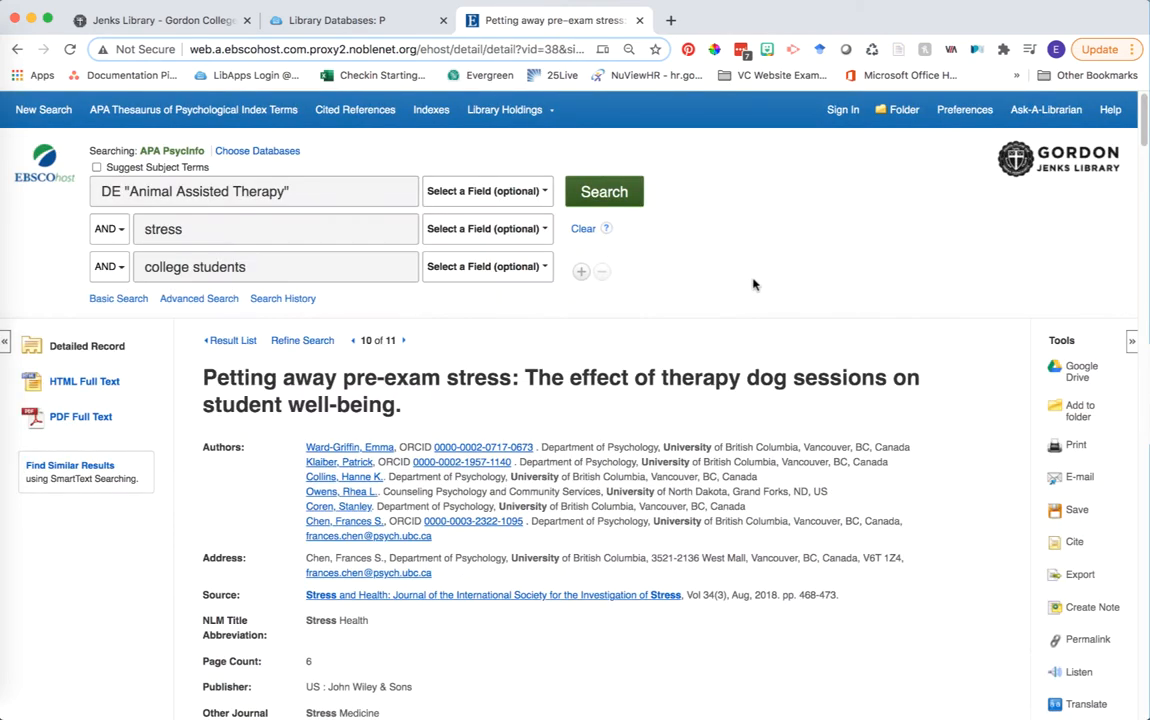
mouse_move(754, 304)
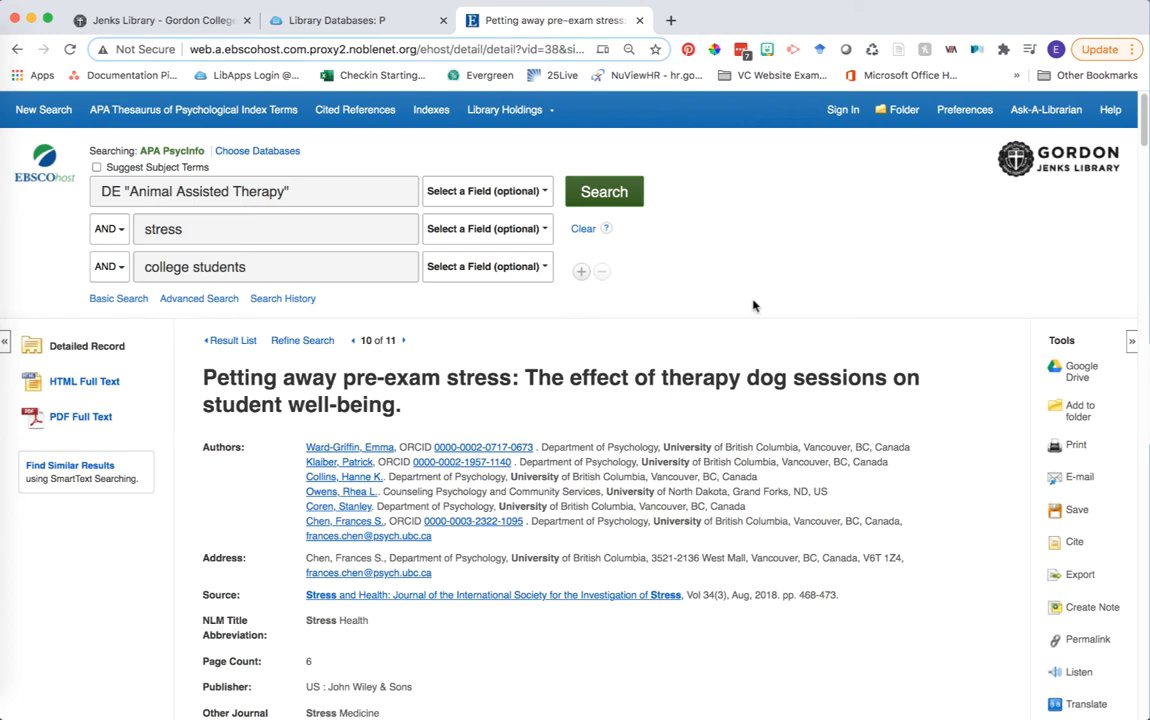
scroll("down", 3)
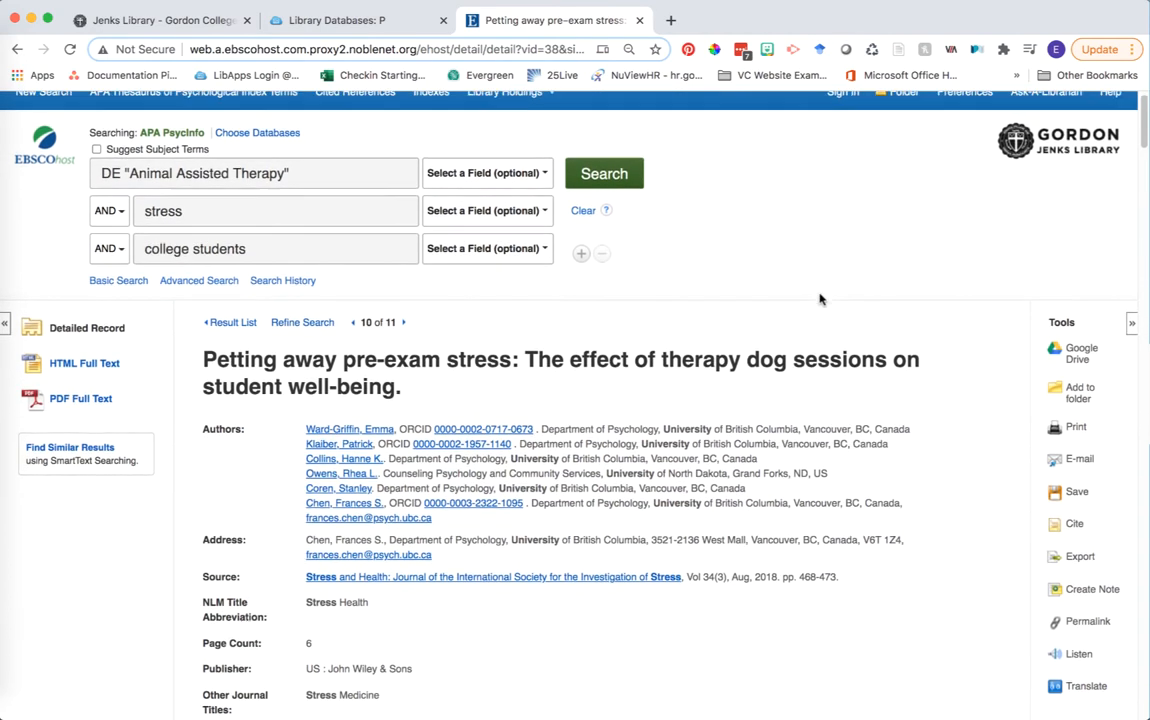
scroll("down", 3)
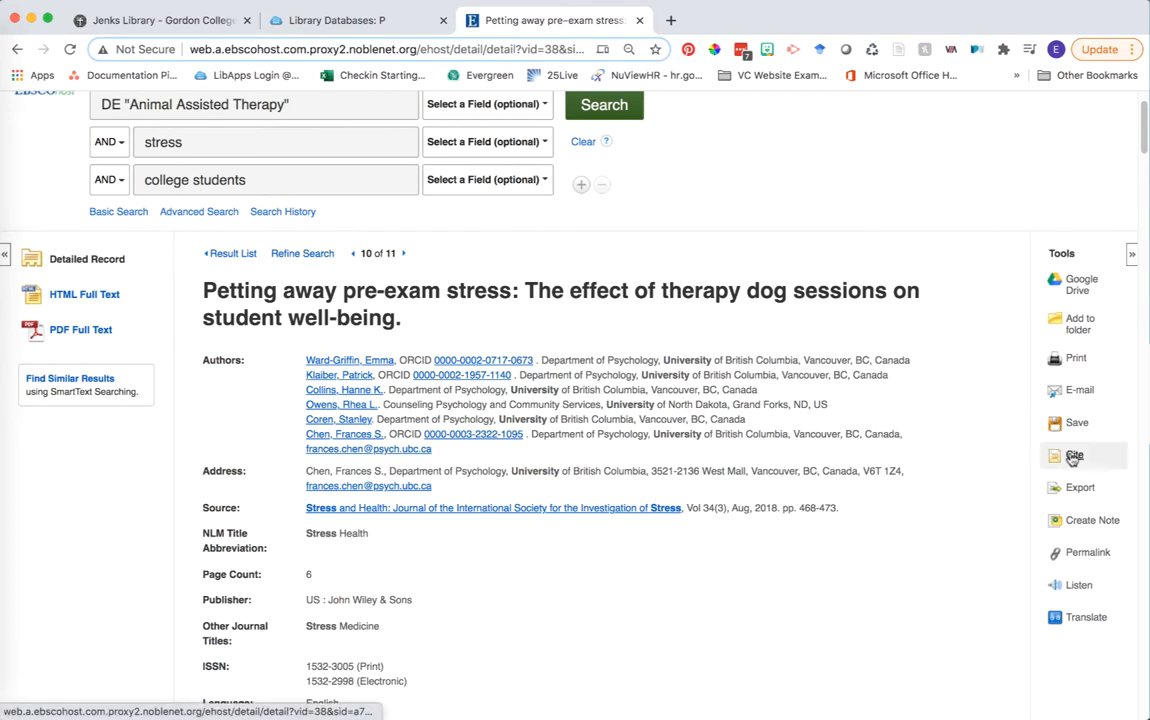
Show the Cite panel and scroll the citation formats down to the APA reference
left_click(1074, 456)
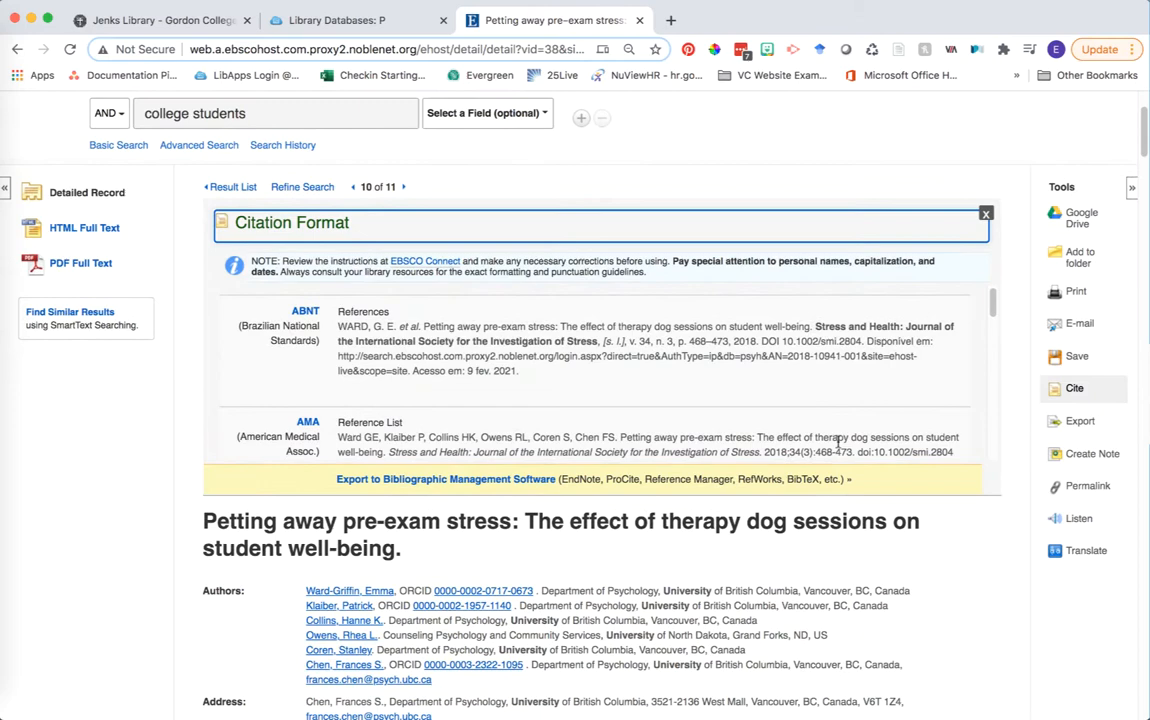
scroll("down", 3)
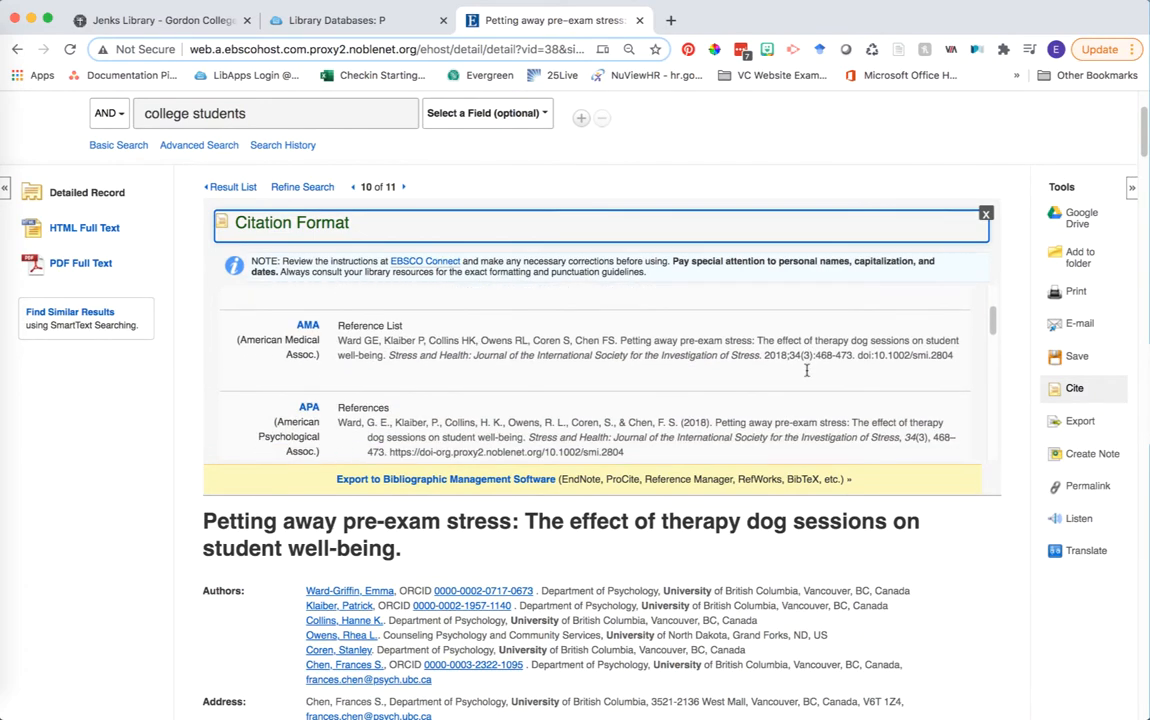
scroll("down", 3)
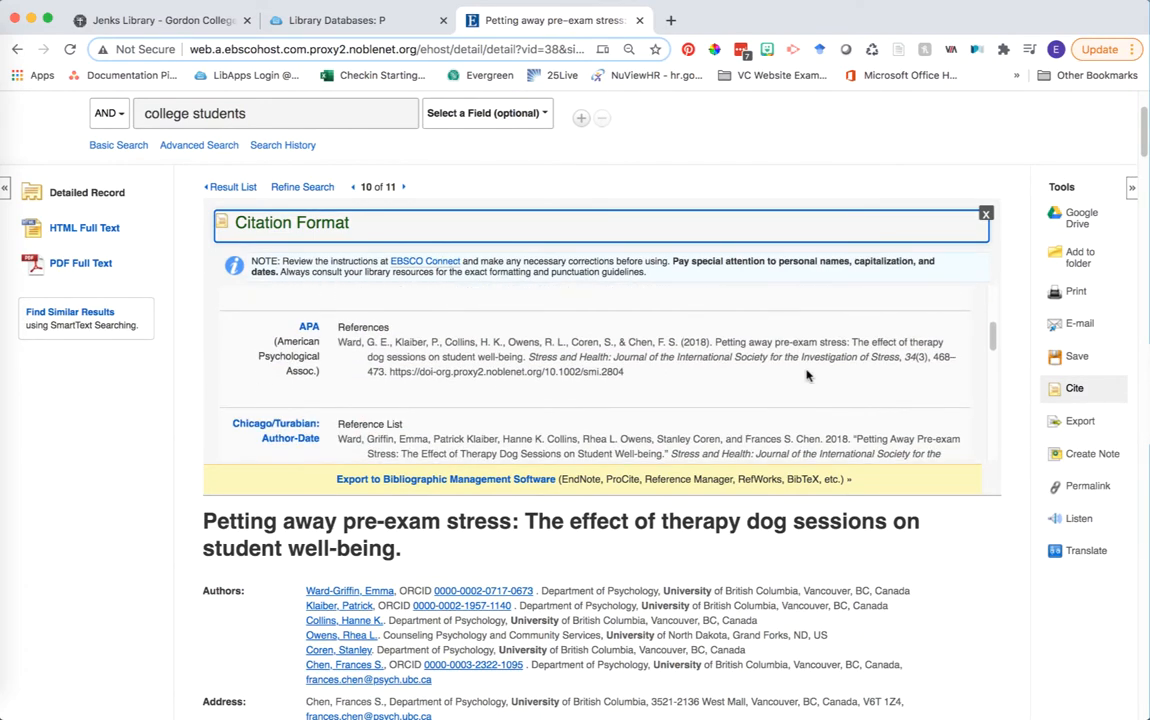
scroll("down", 3)
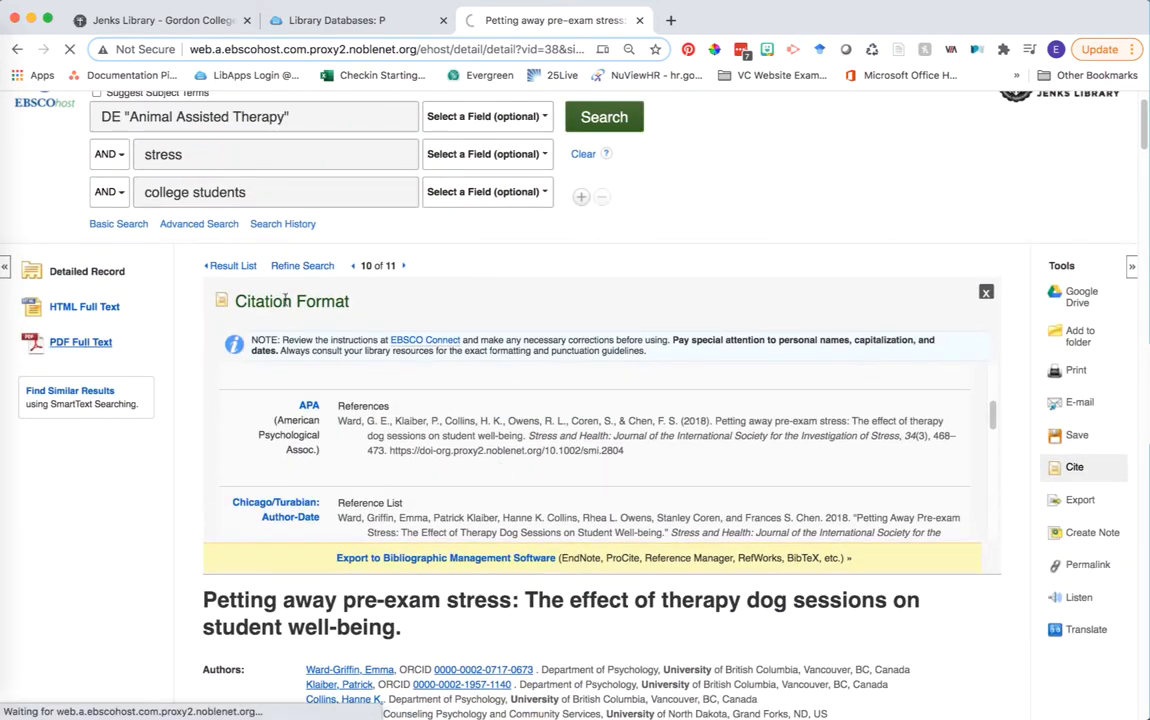
Open the article's PDF Full Text and scroll down toward its References section
left_click(80, 342)
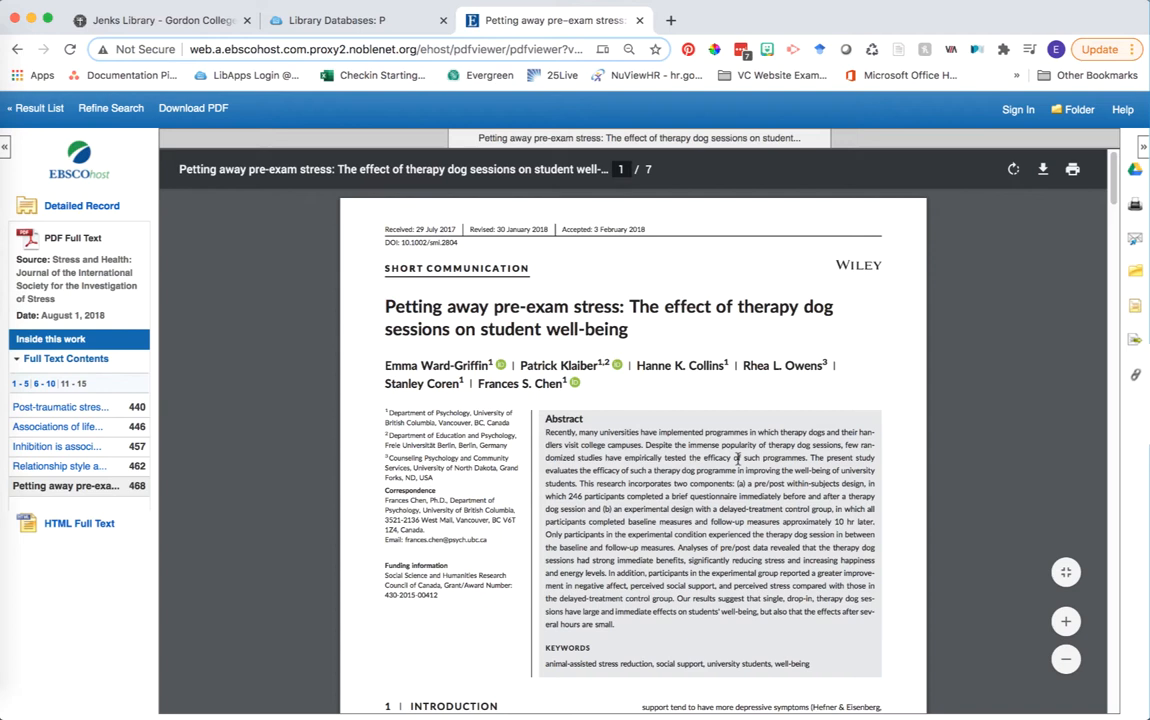
mouse_move(560, 288)
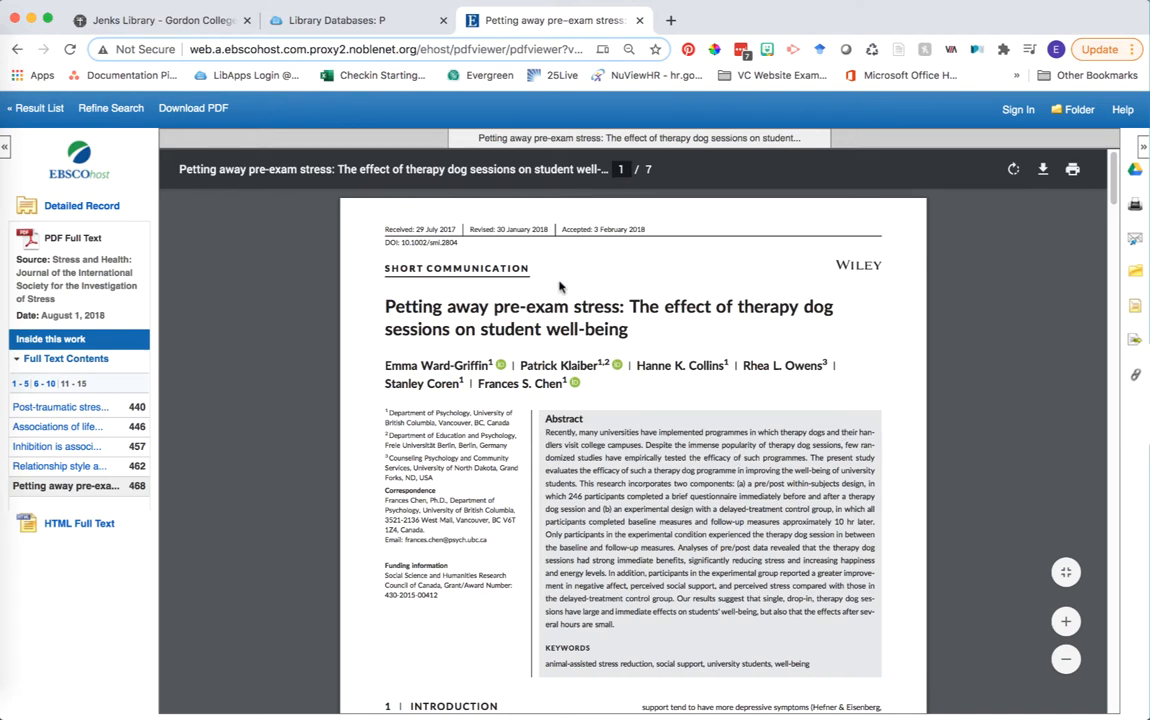
mouse_move(660, 464)
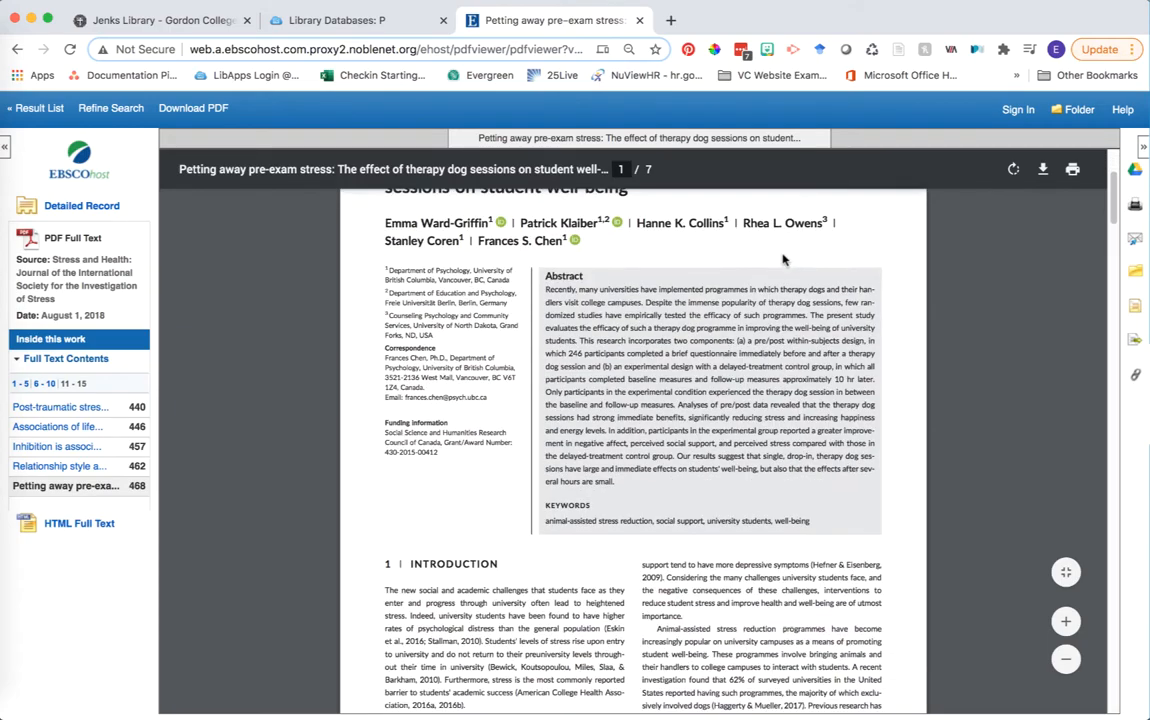
scroll("down", 3)
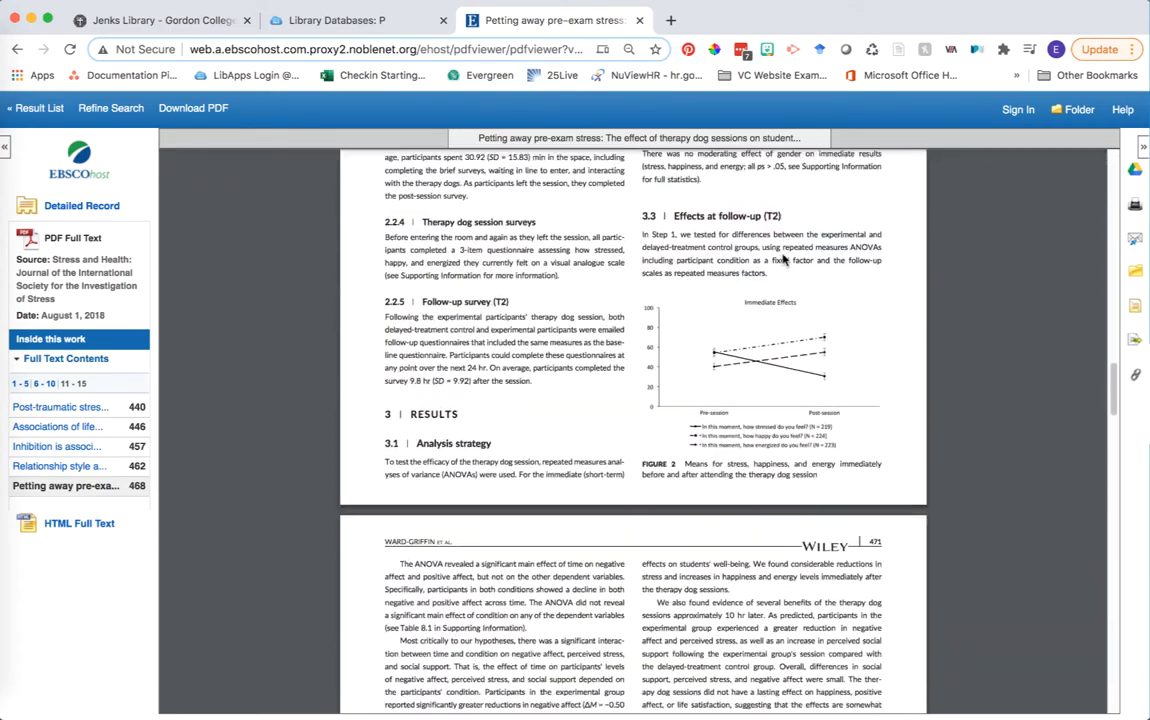
scroll("down", 3)
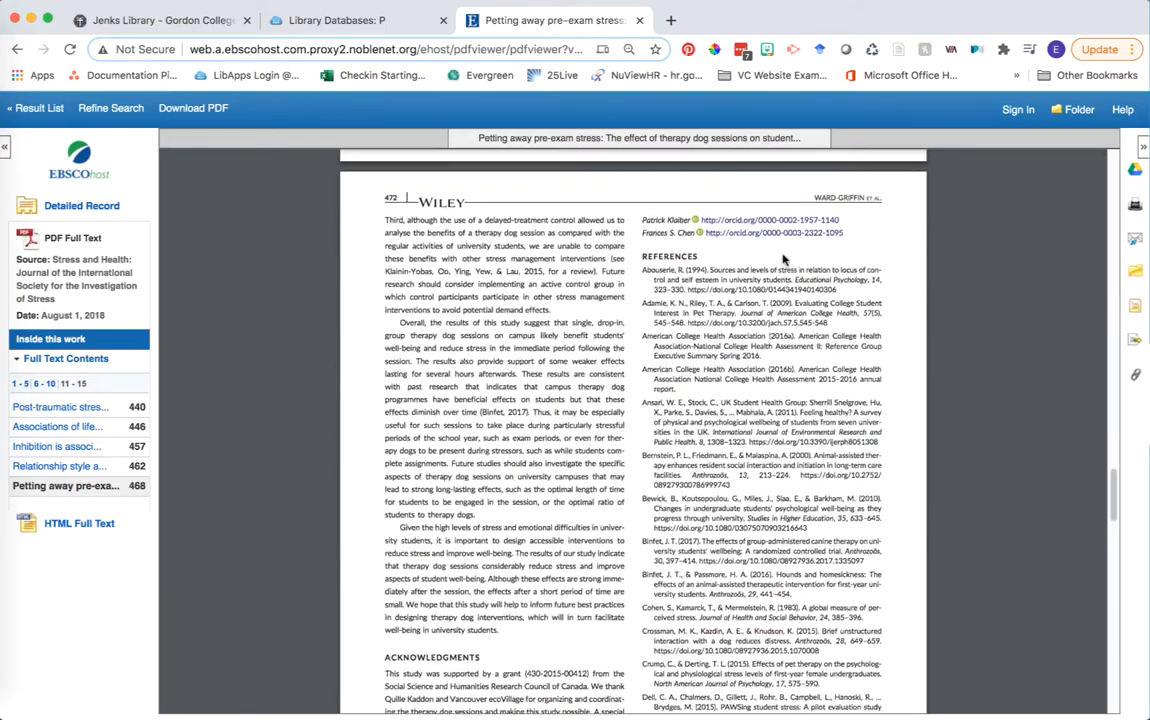
scroll("down", 3)
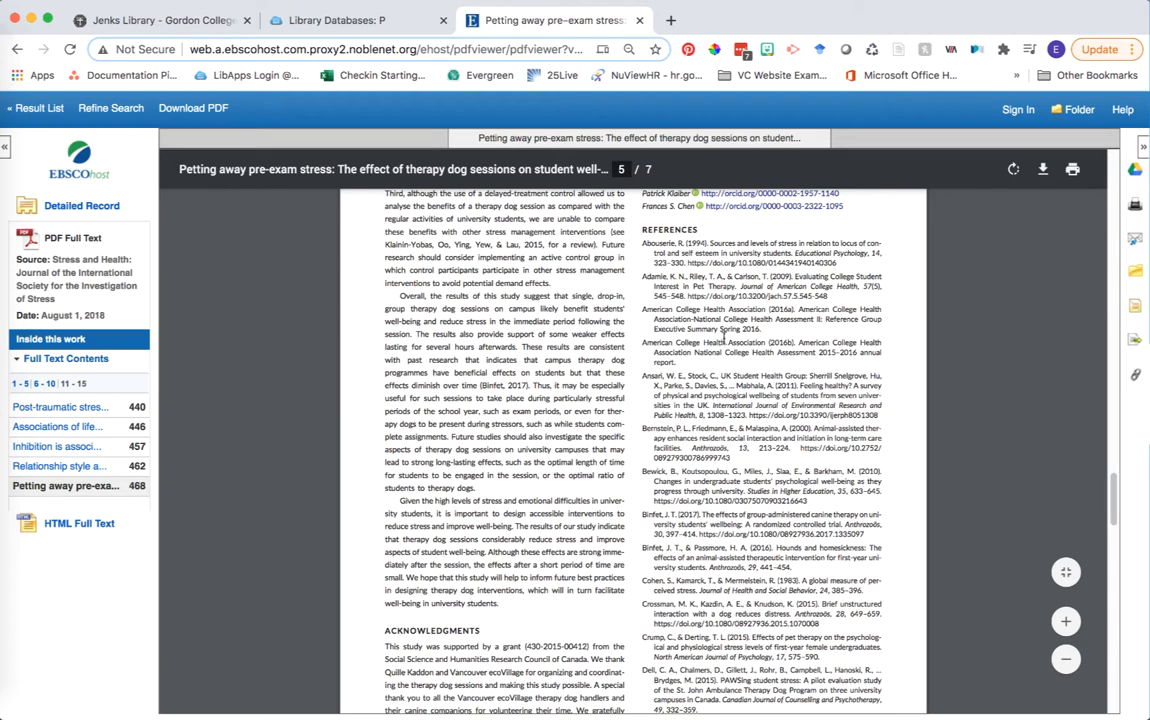
Scroll the PDF to the reference list and select the Haggerty & Mueller 2017 entry
scroll("down", 3)
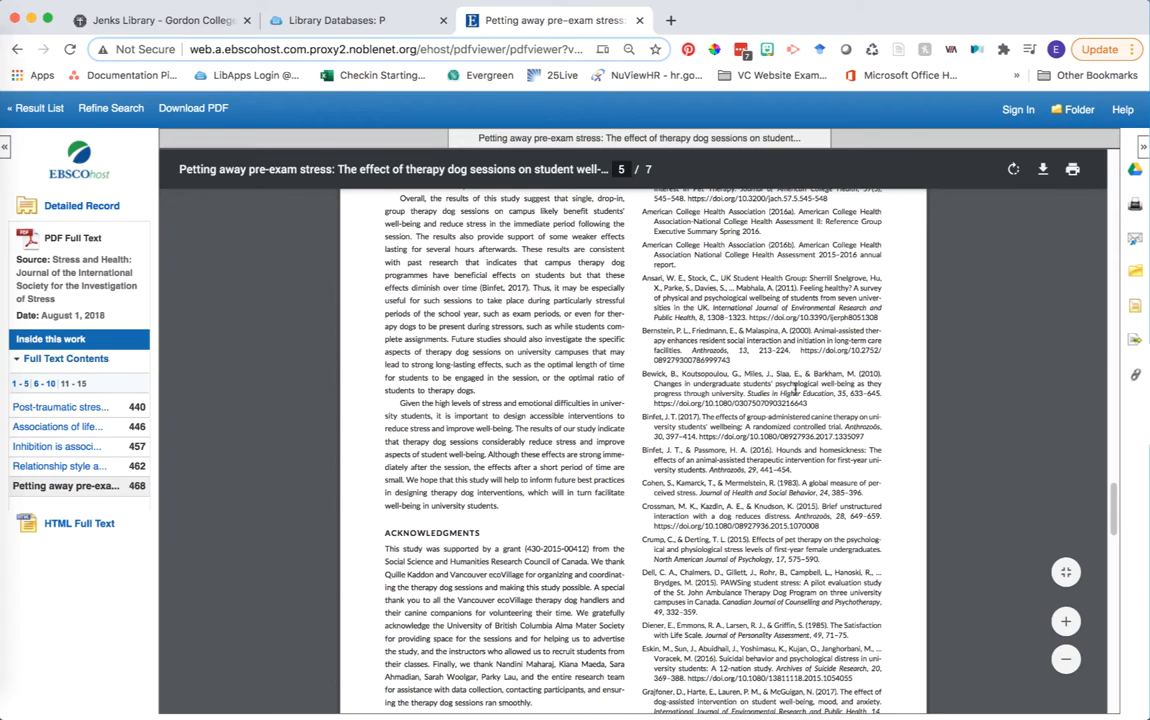
scroll("down", 3)
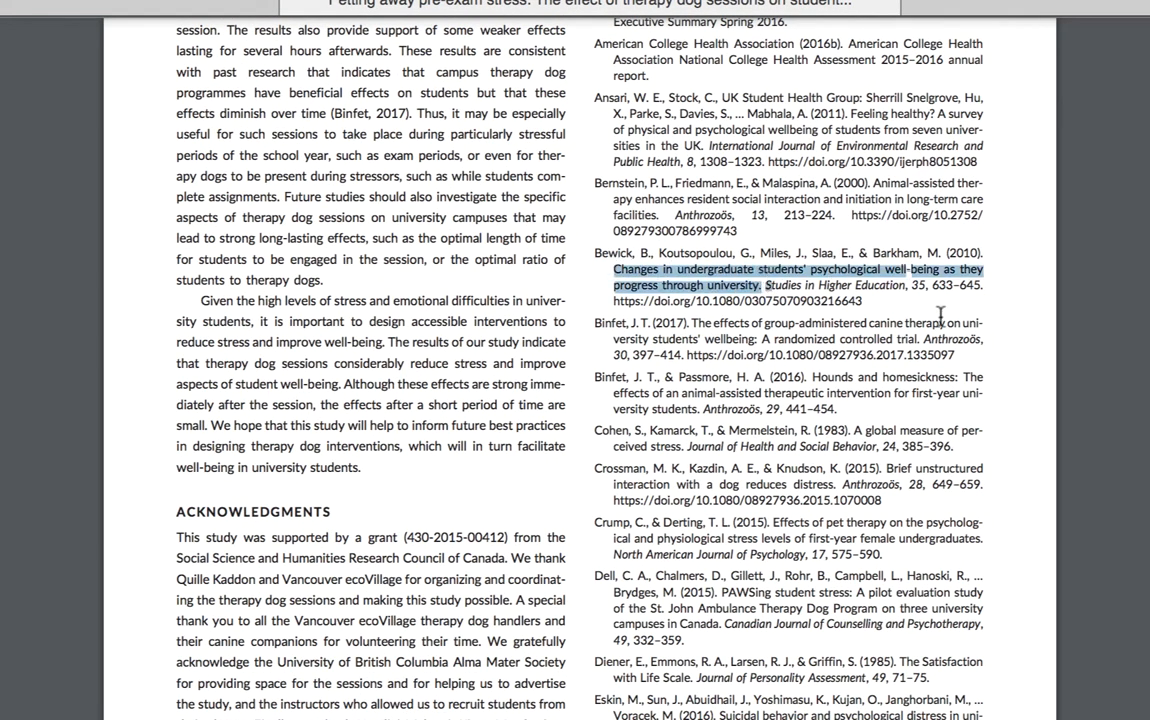
scroll("down", 3)
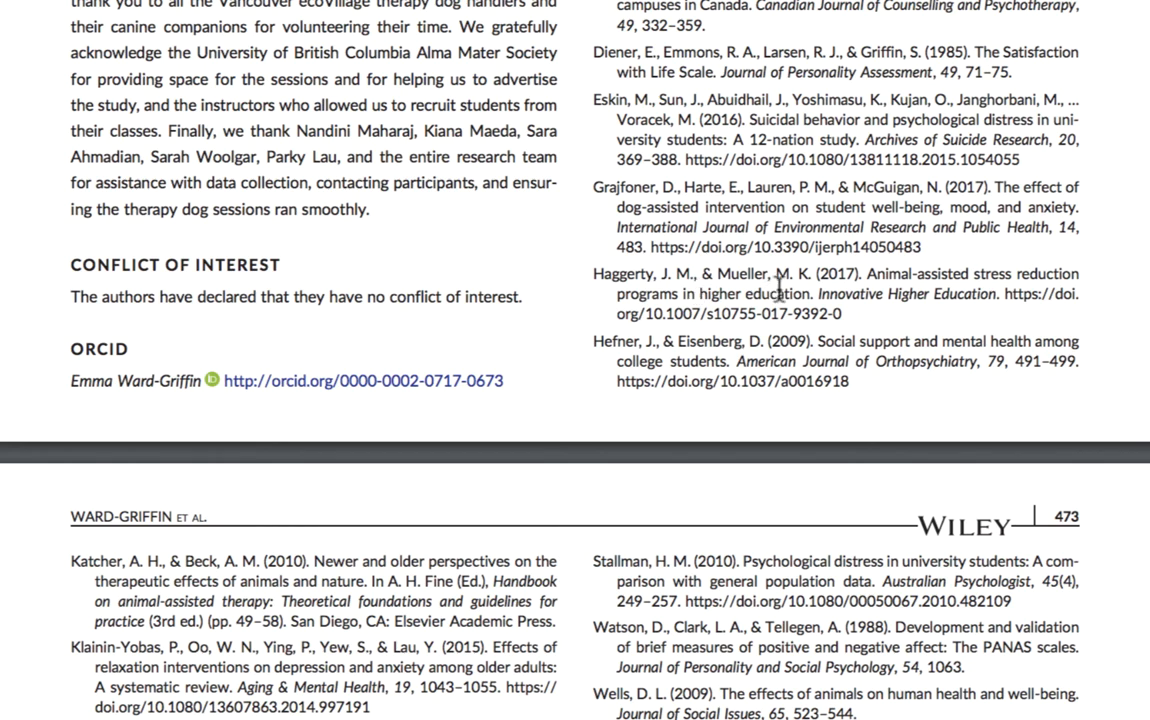
left_click_drag(596, 272, 844, 292)
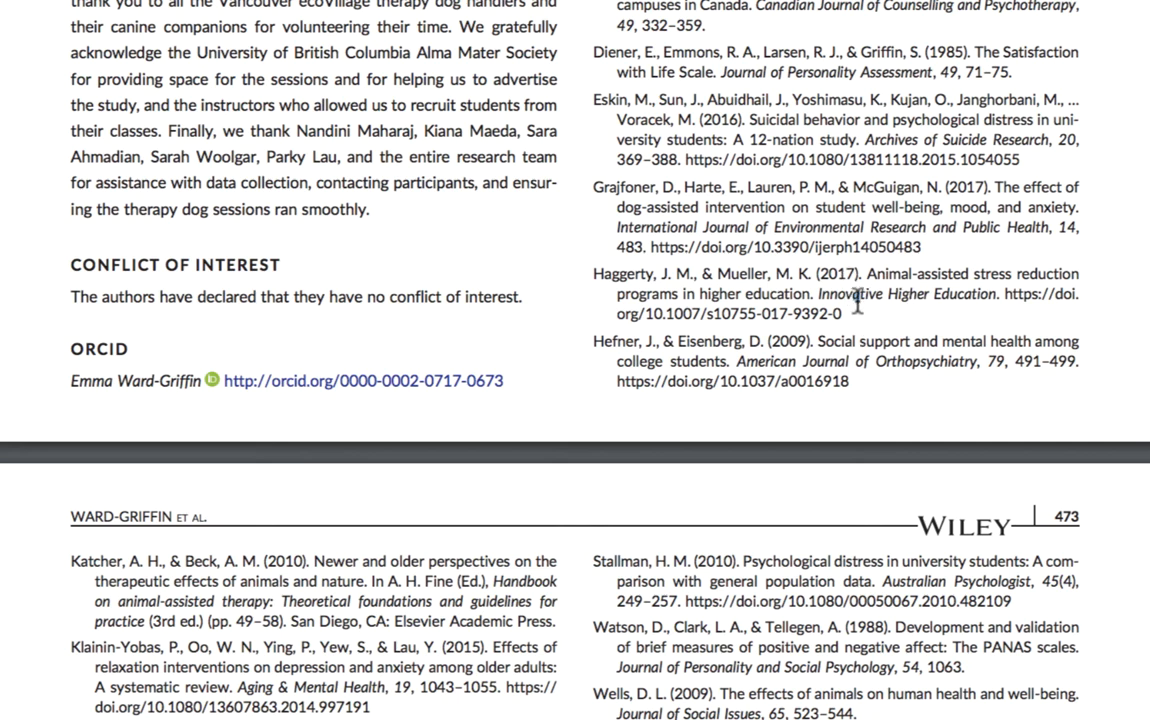
mouse_move(864, 330)
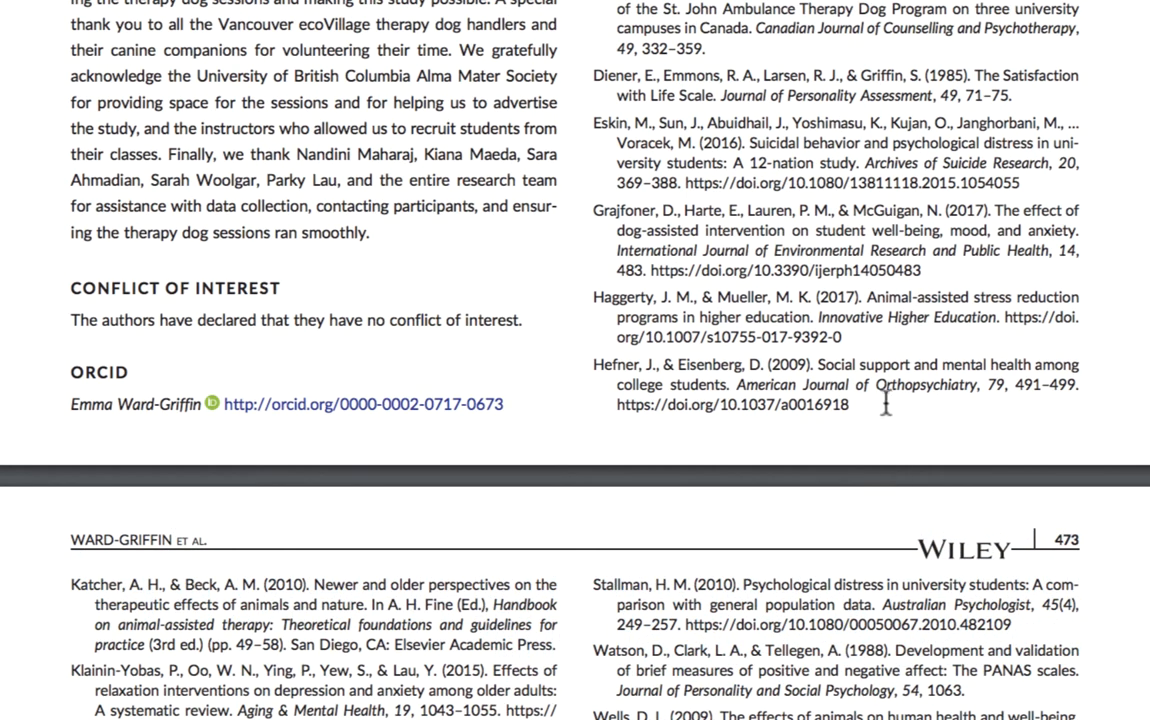
mouse_move(882, 336)
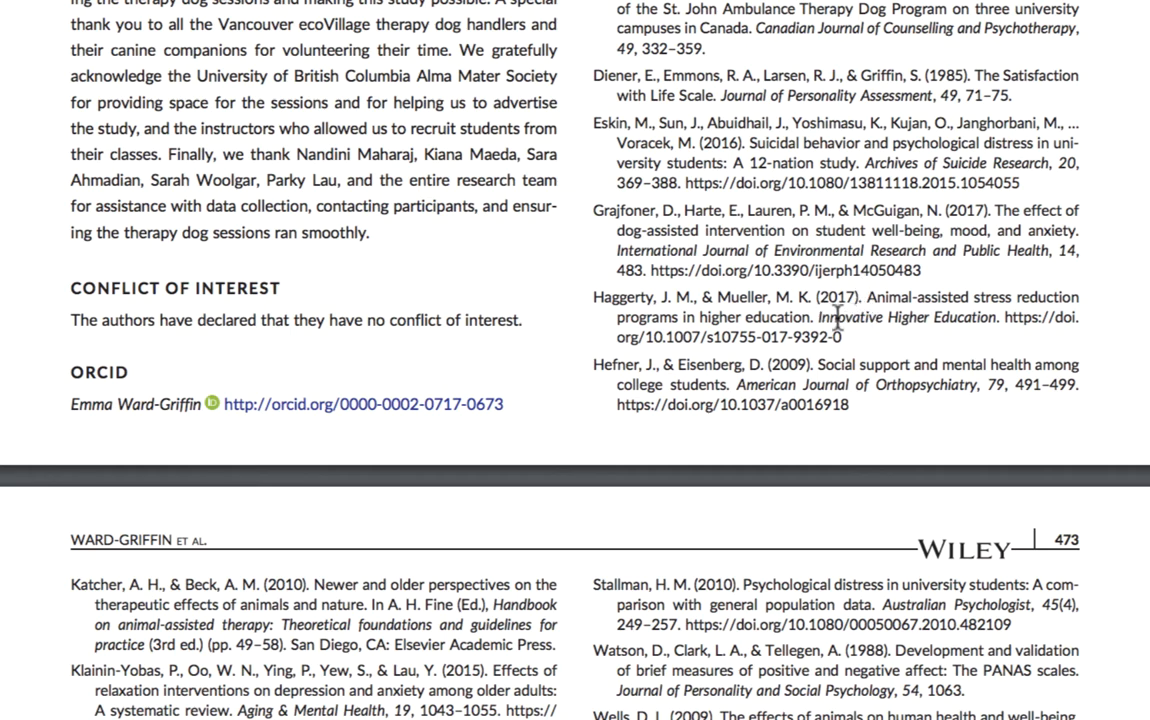
Highlight the journal title Innovative Higher Education in that reference
scroll("down", 3)
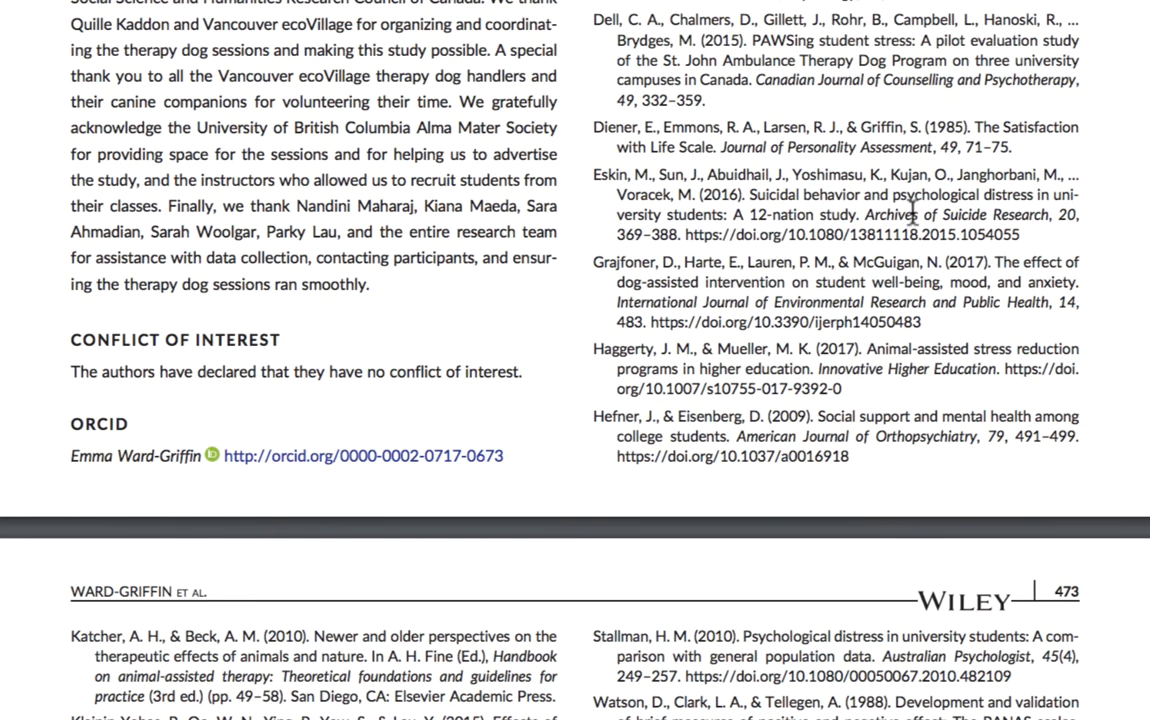
scroll("down", 3)
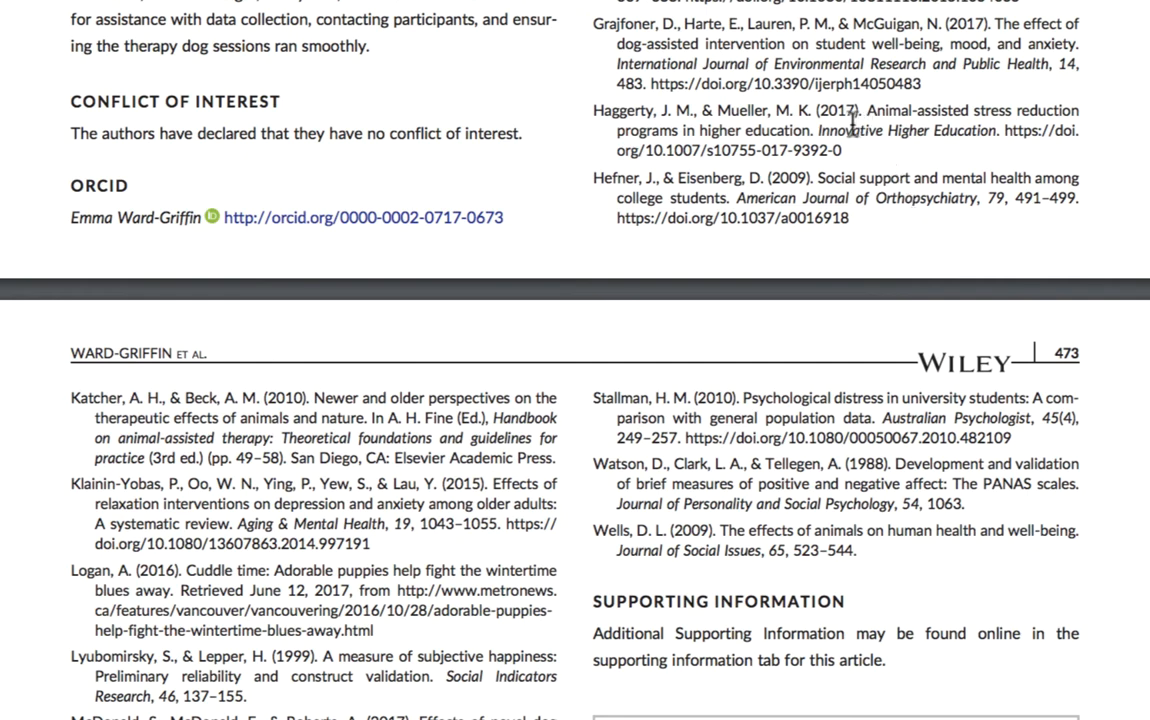
mouse_move(916, 160)
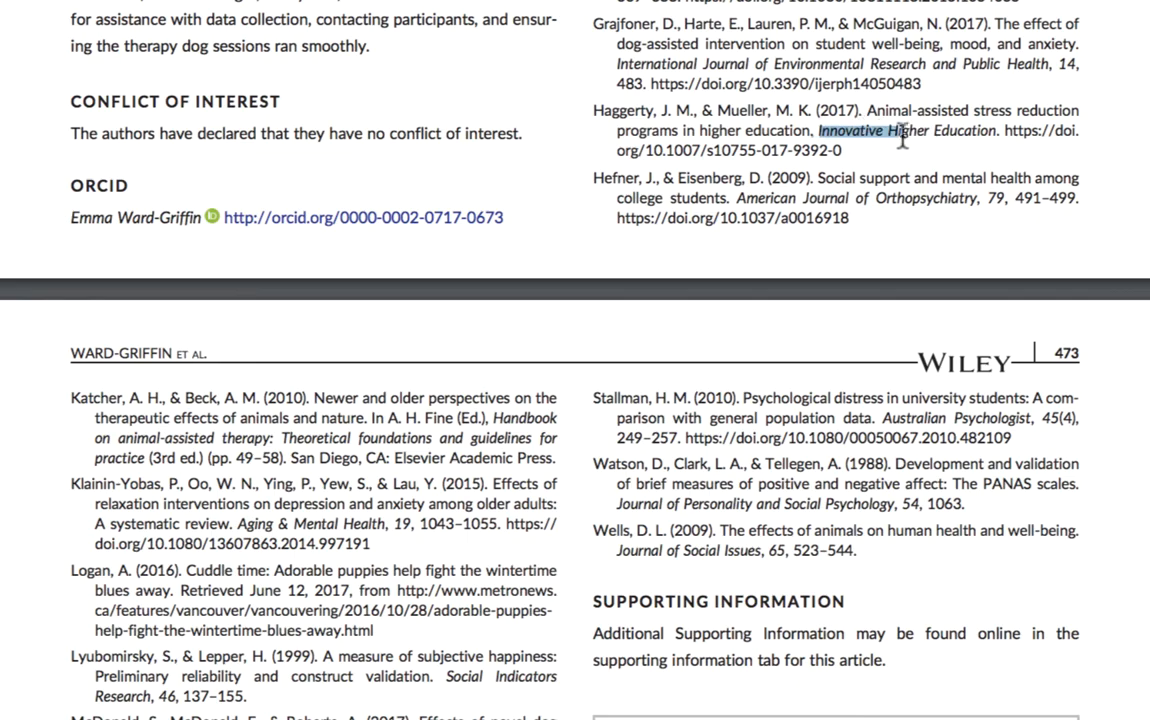
left_click_drag(904, 130, 990, 144)
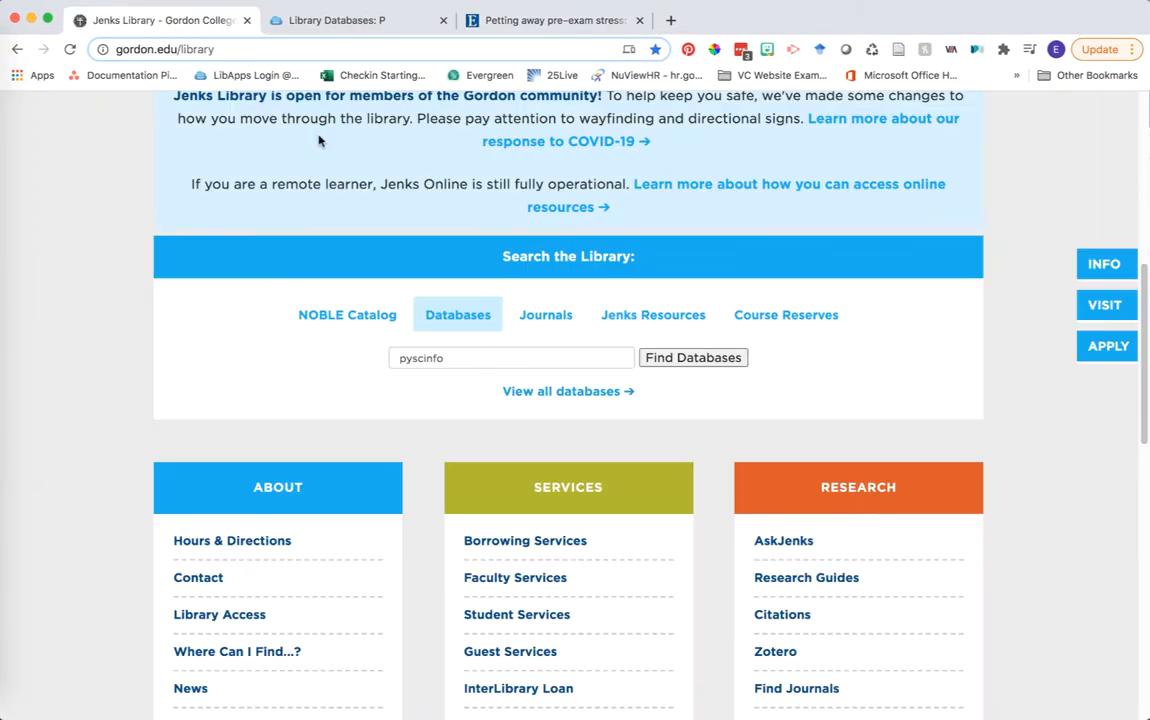
Scroll the Jenks Library homepage to reach the Journal Finder search
scroll("up", 3)
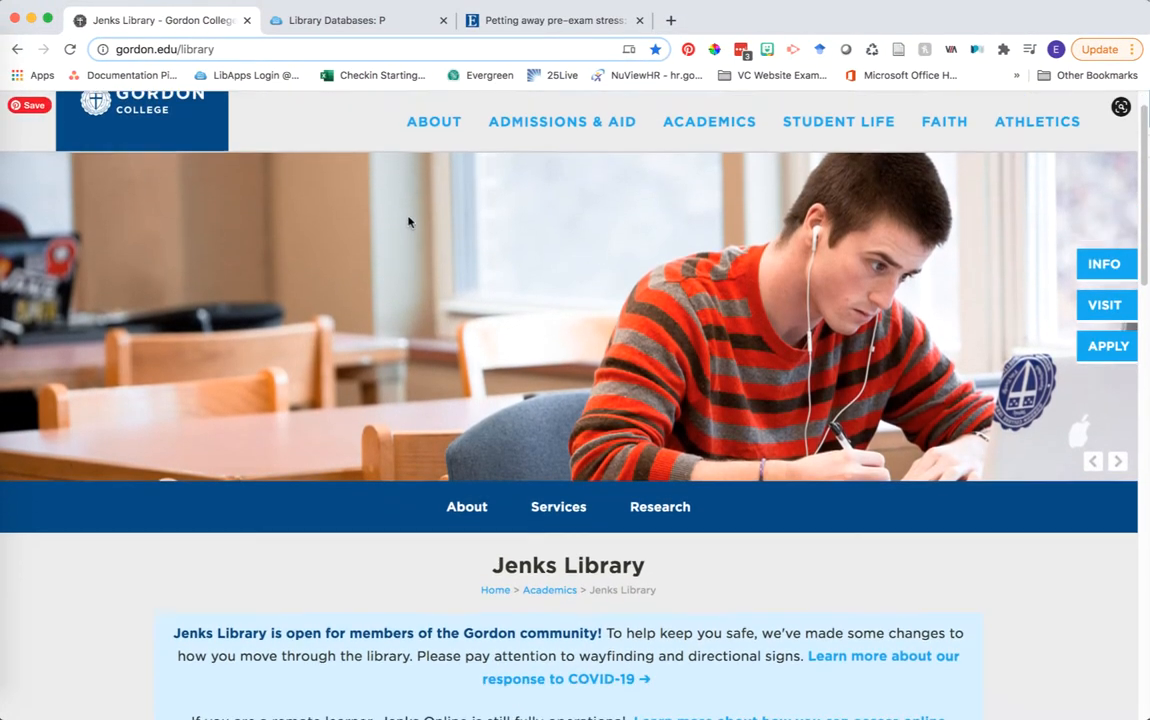
scroll("down", 3)
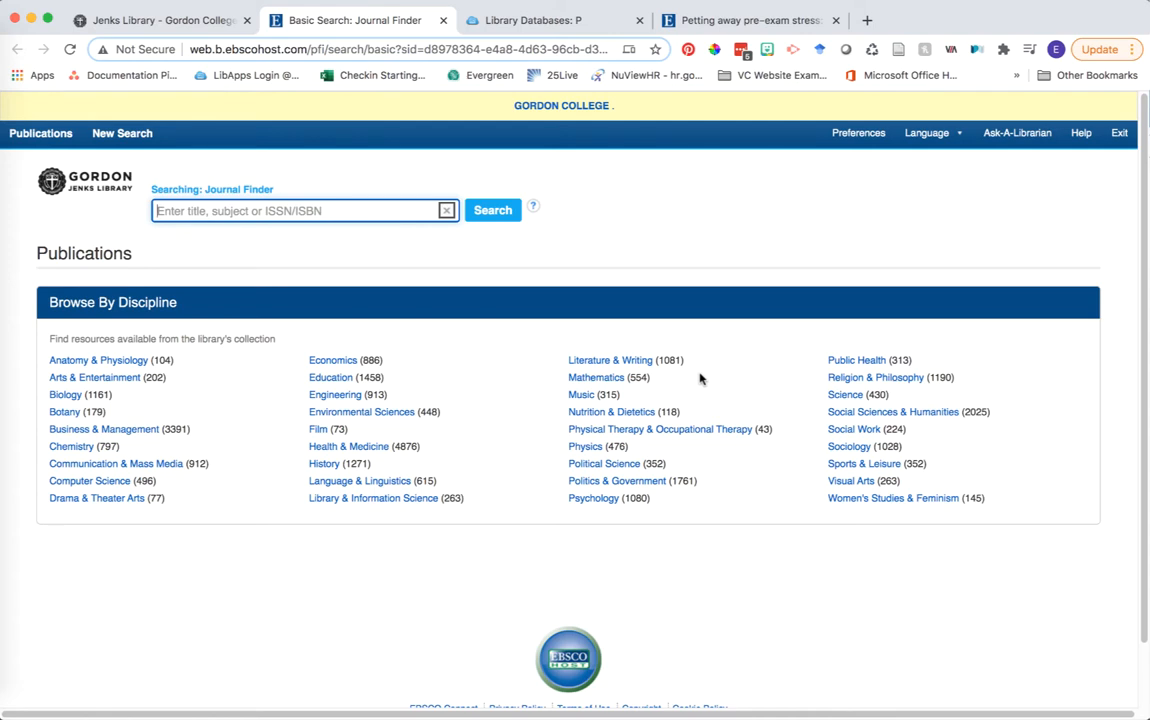
Search Journal Finder for Innovative Higher Education and expand its Full Text Access, showing Academic Search Ultimate from 1997
type("Innovative Higher Education")
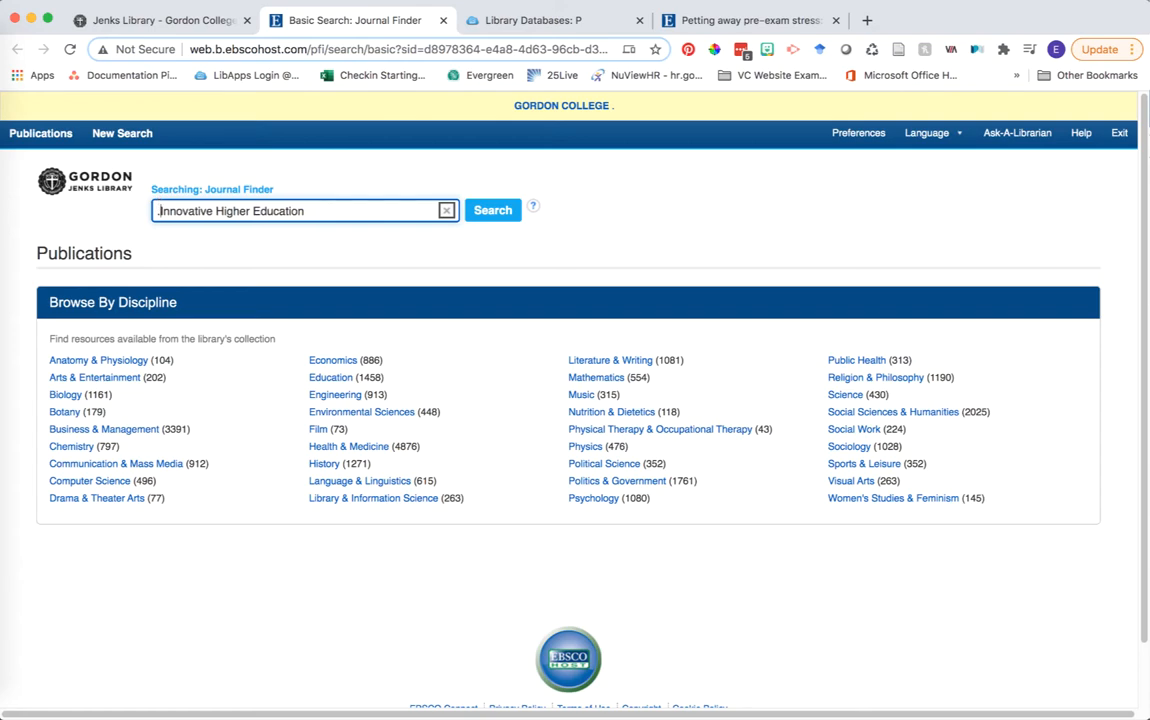
left_click(492, 210)
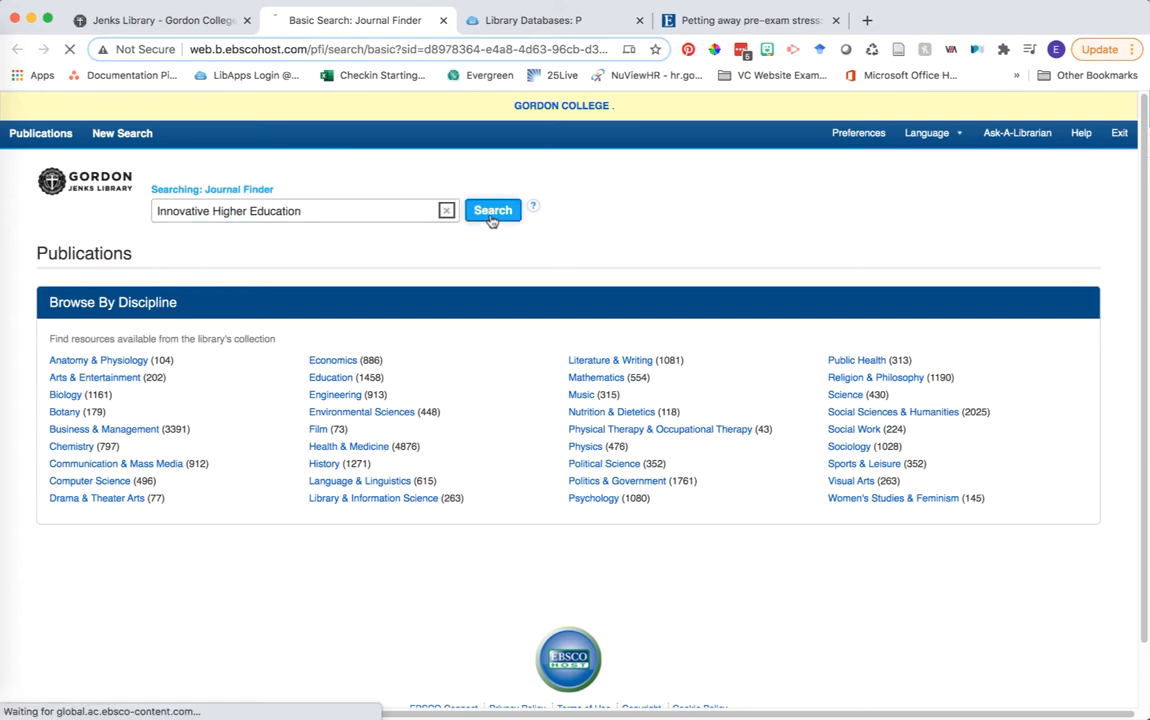
left_click(492, 210)
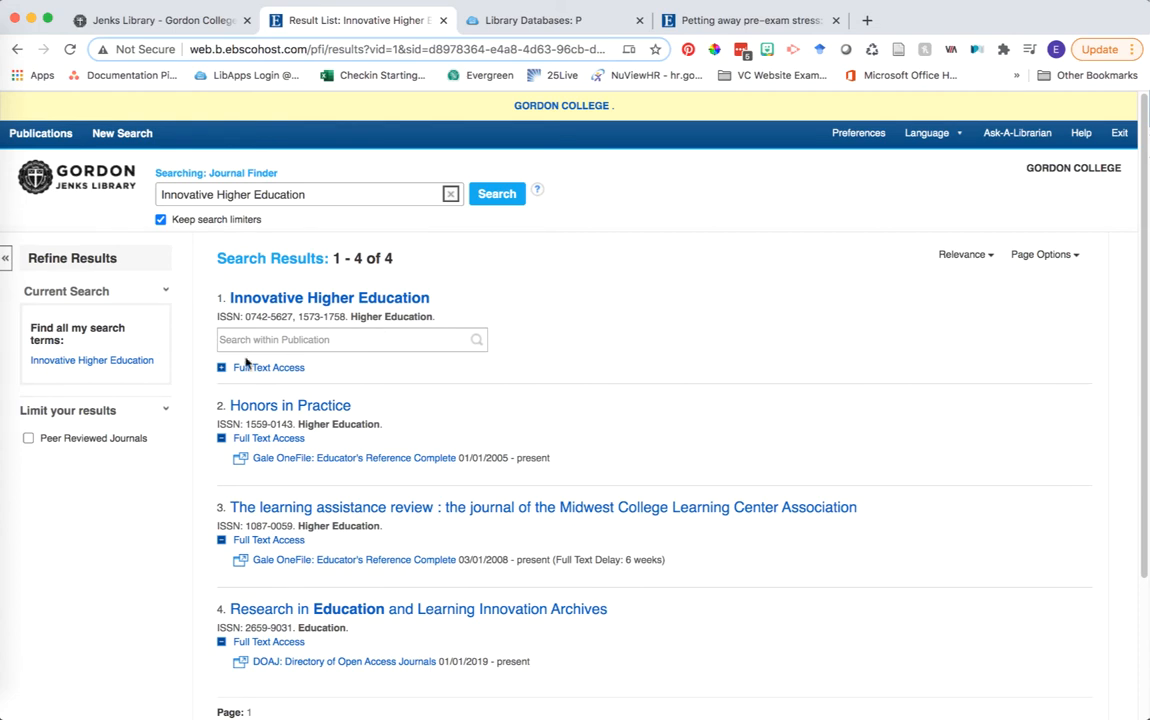
left_click(222, 368)
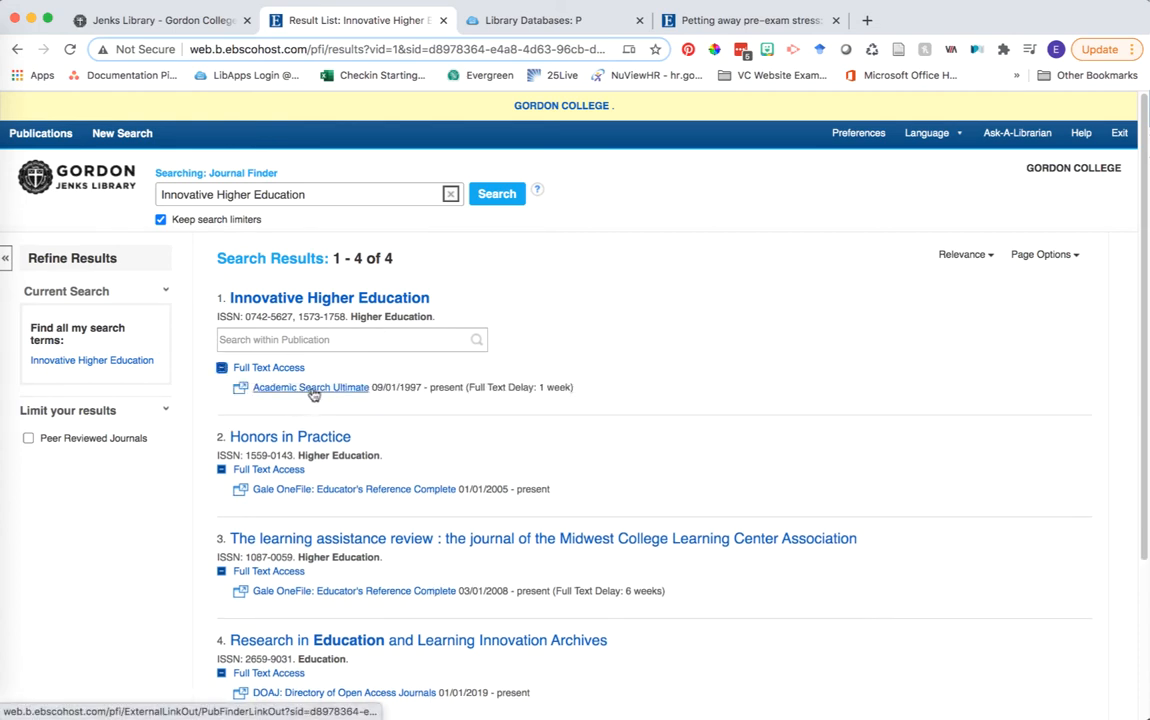
mouse_move(310, 388)
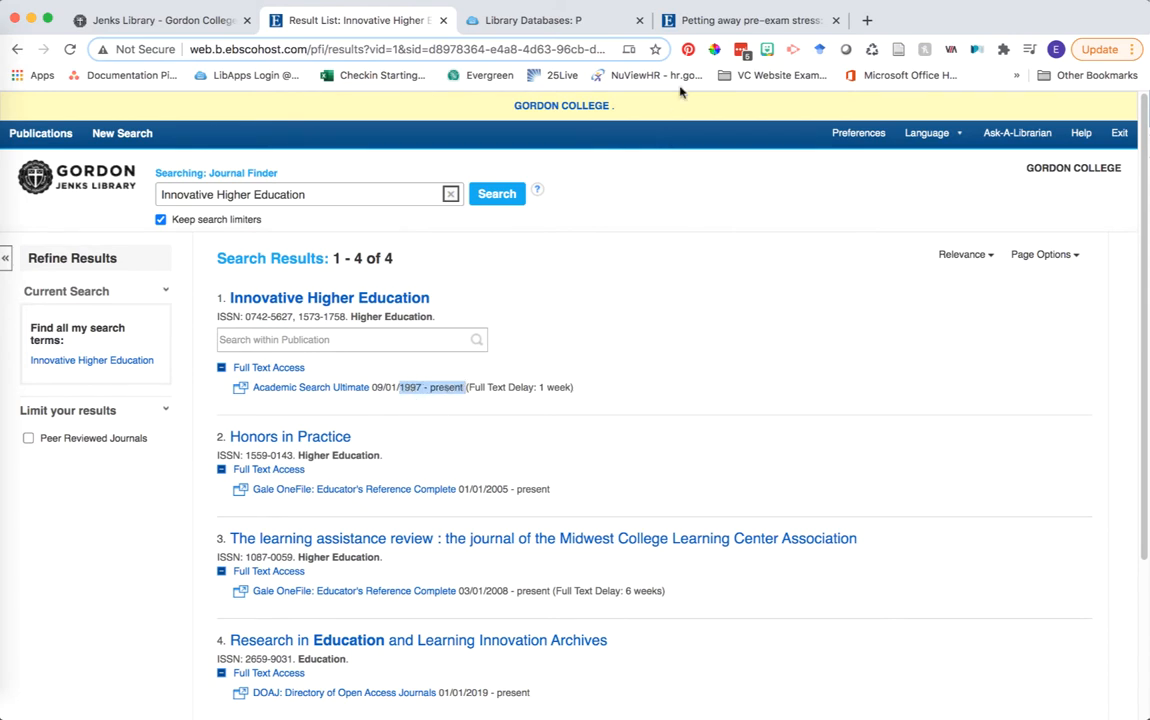
left_click(744, 20)
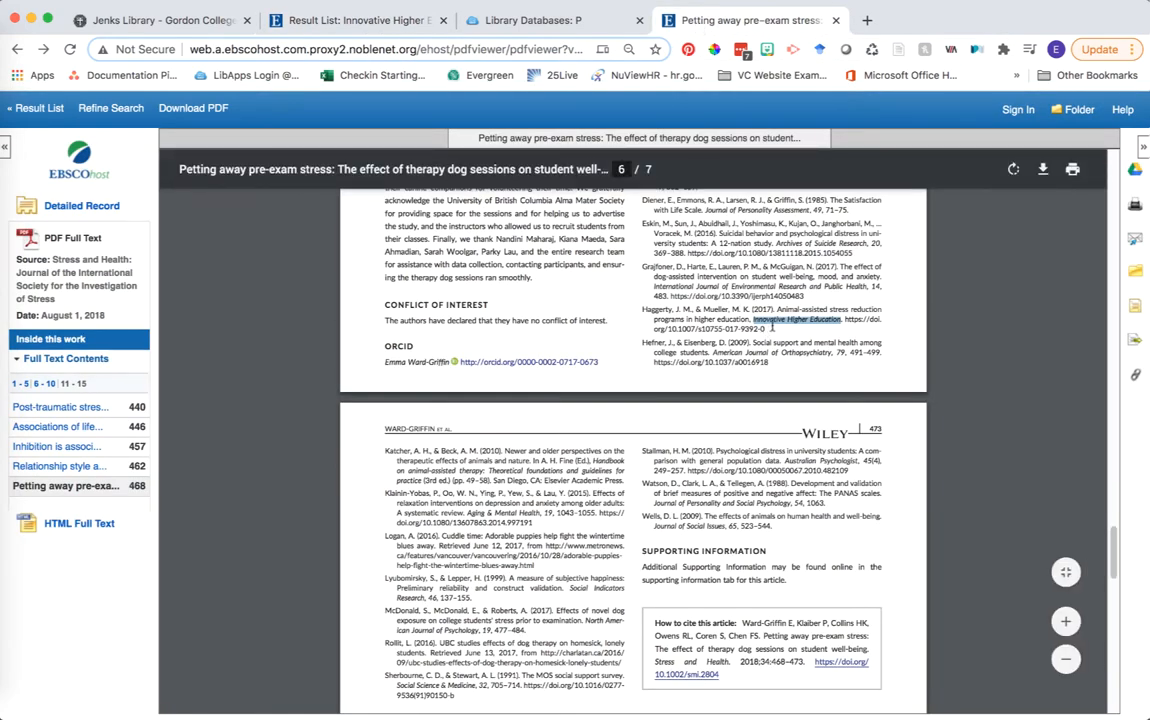
mouse_move(530, 64)
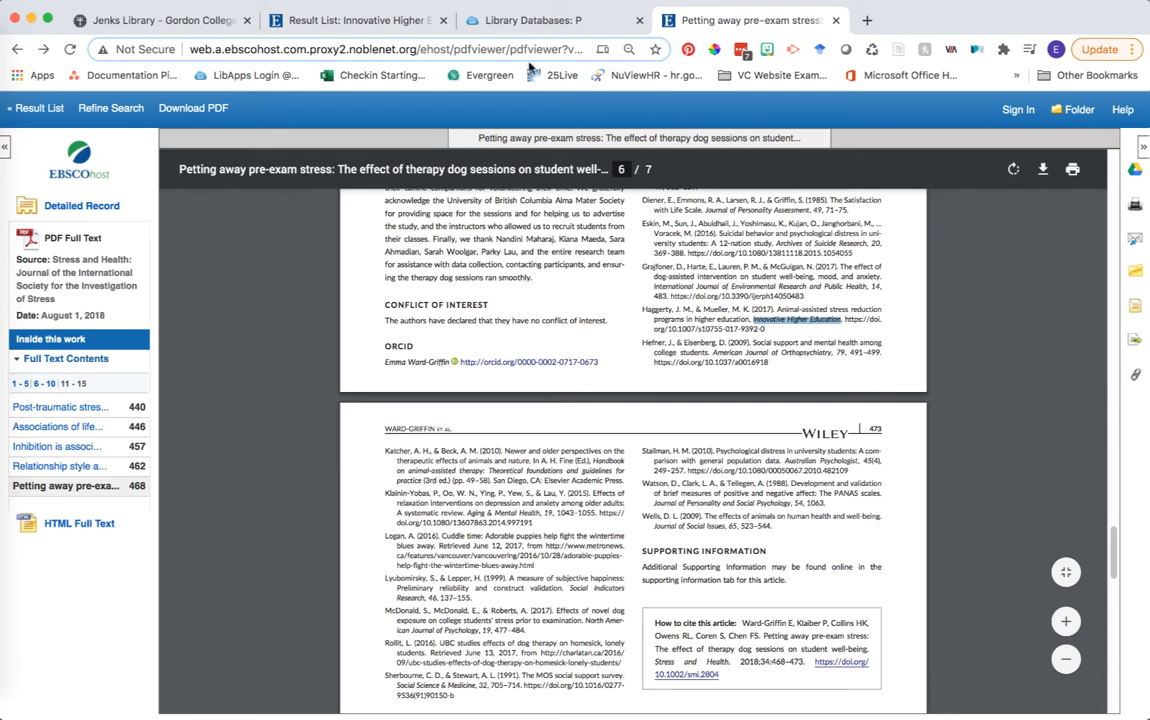
Follow the Academic Search Ultimate link to Innovative Higher Education's publication details
left_click(356, 20)
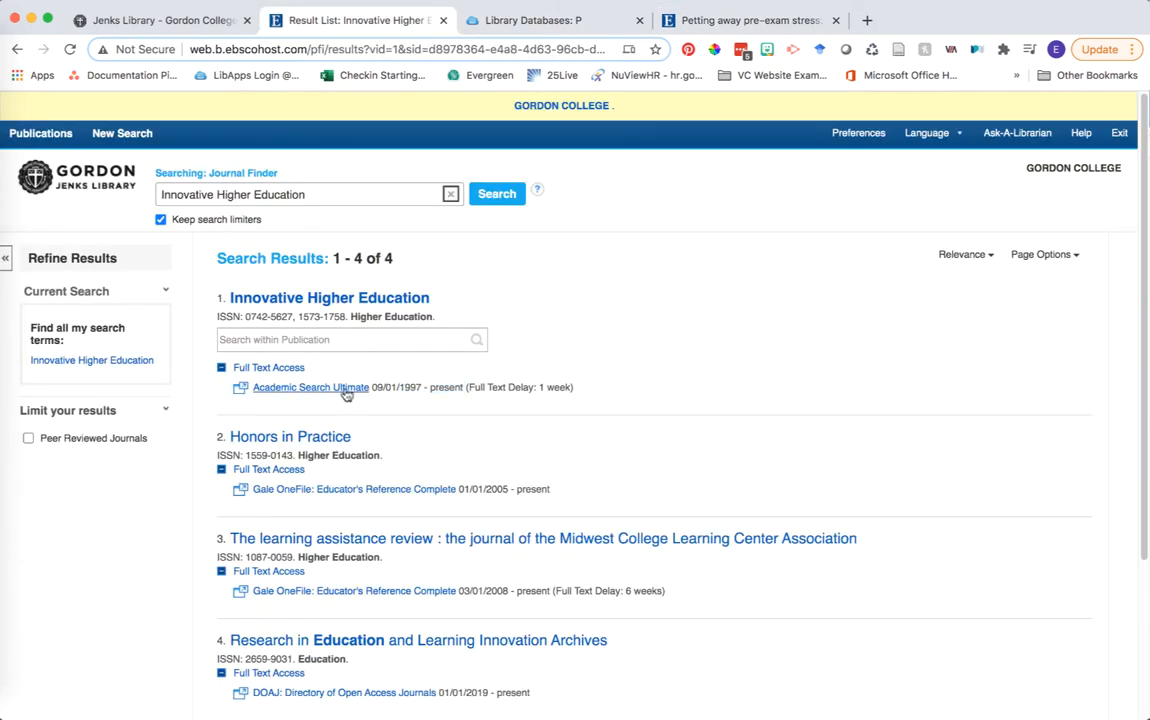
mouse_move(330, 392)
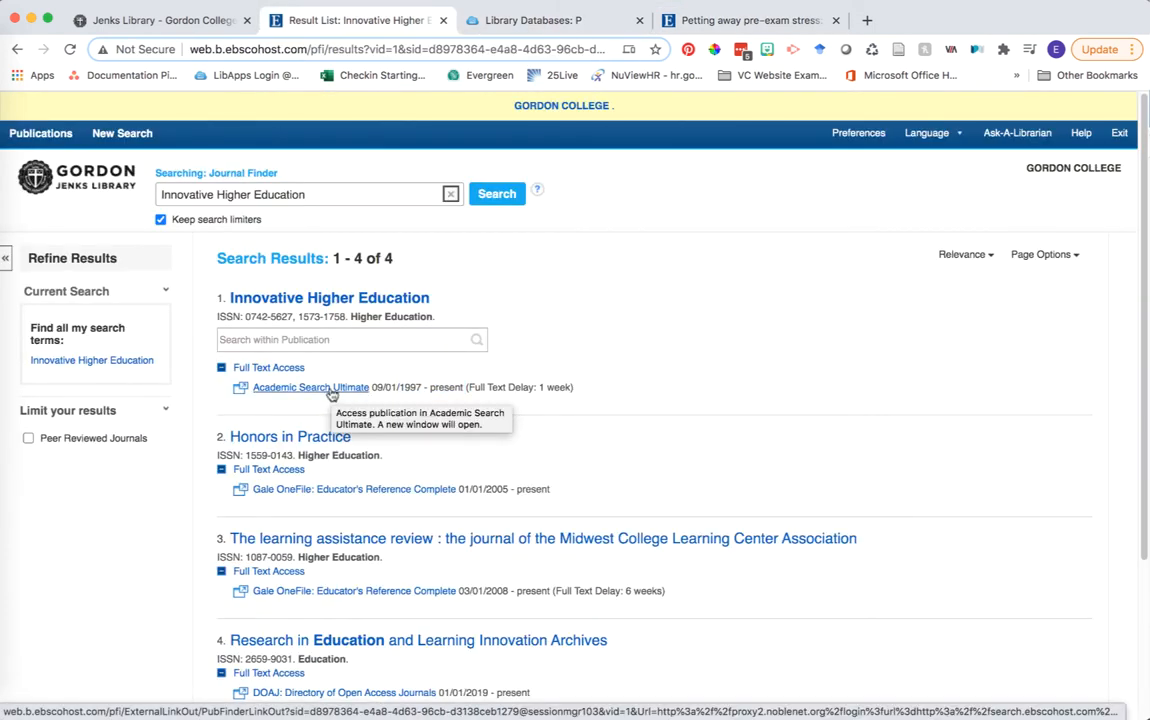
left_click(310, 388)
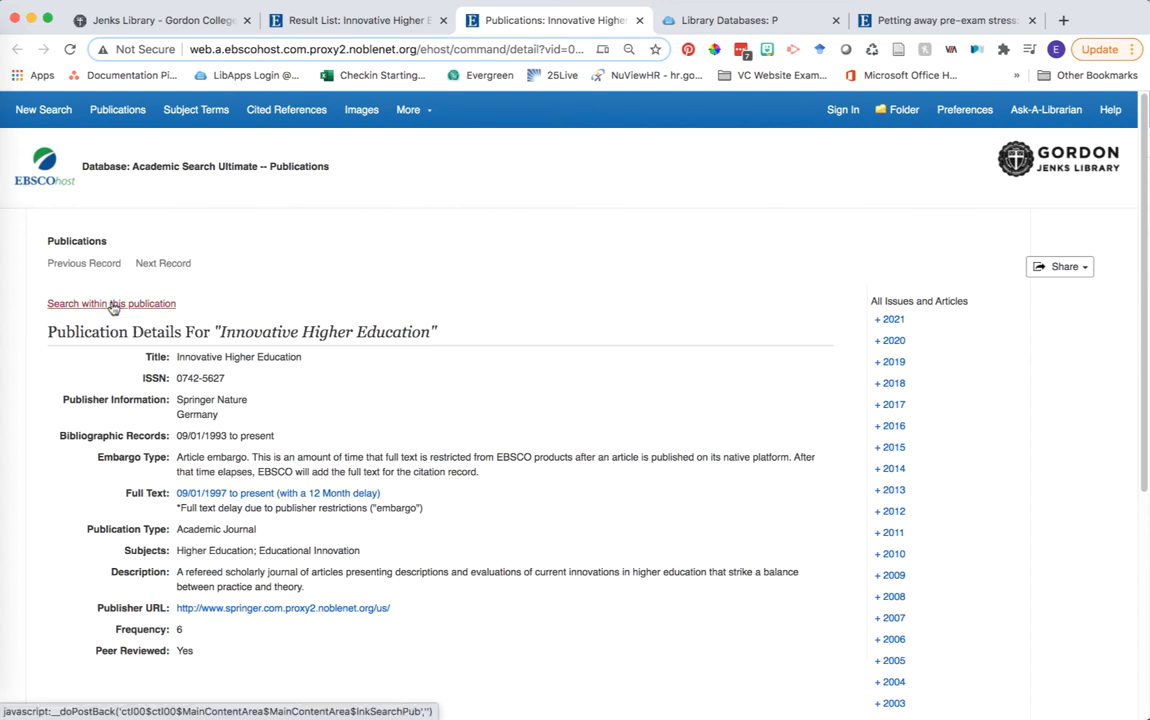
Search within Innovative Higher Education for 'stress reduction programs in higher education', returning the 2017 article
left_click(112, 304)
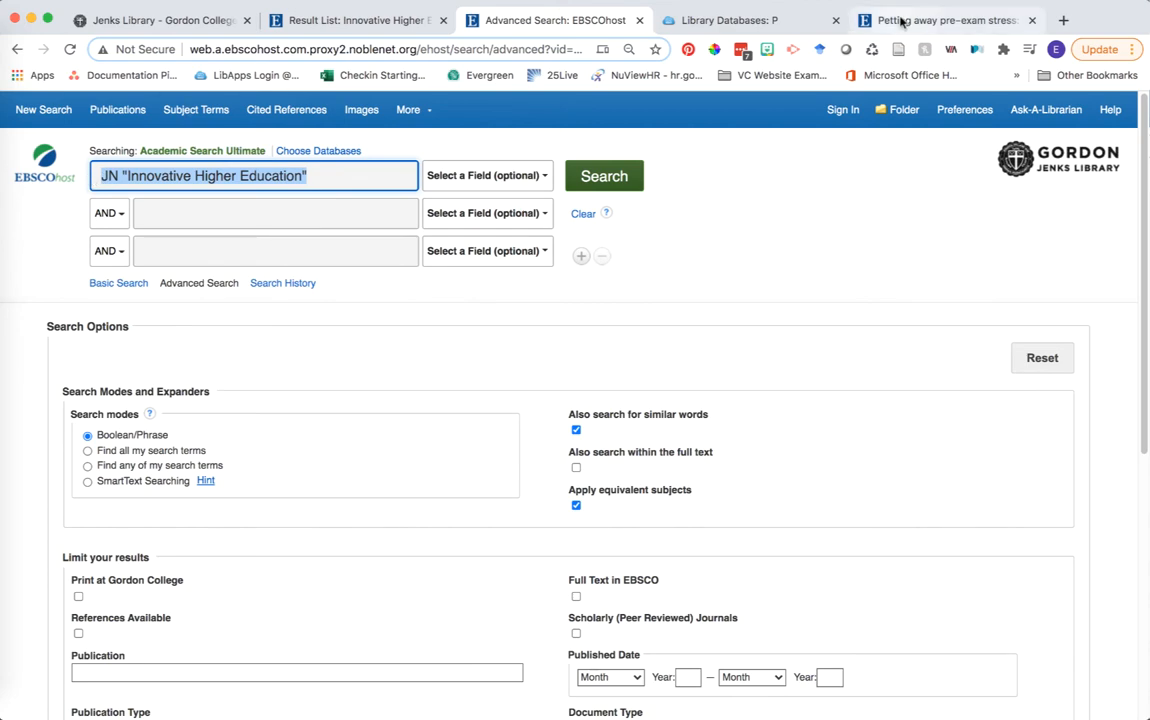
left_click(940, 20)
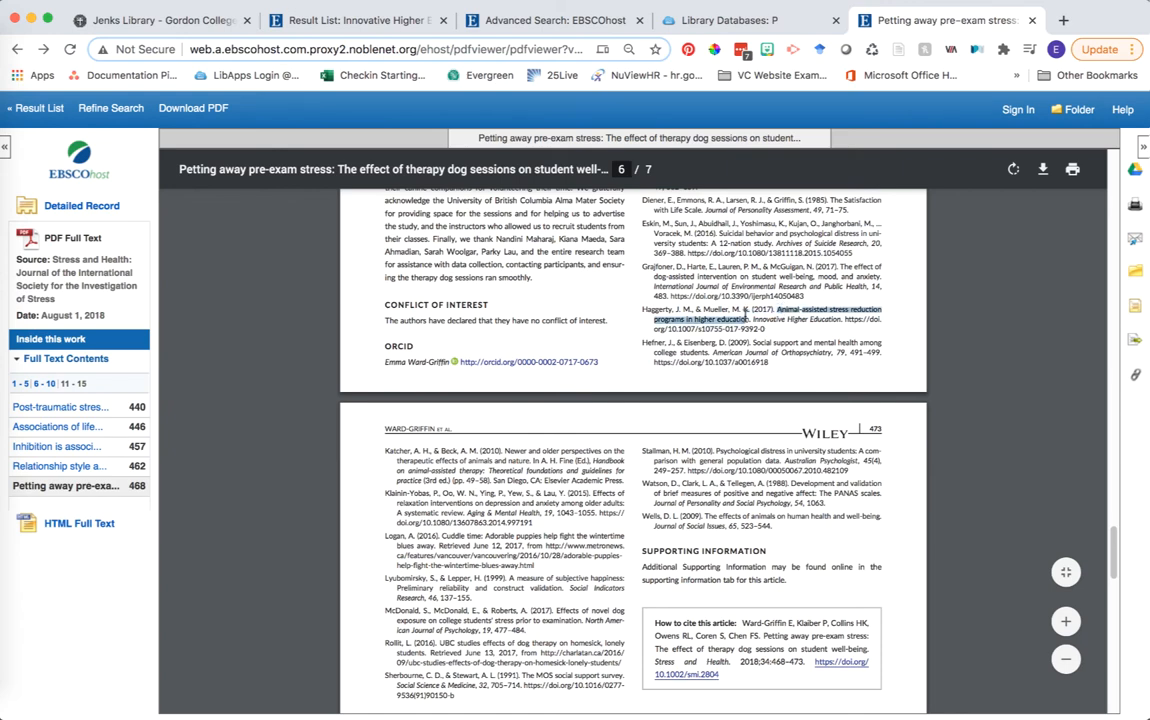
mouse_move(746, 316)
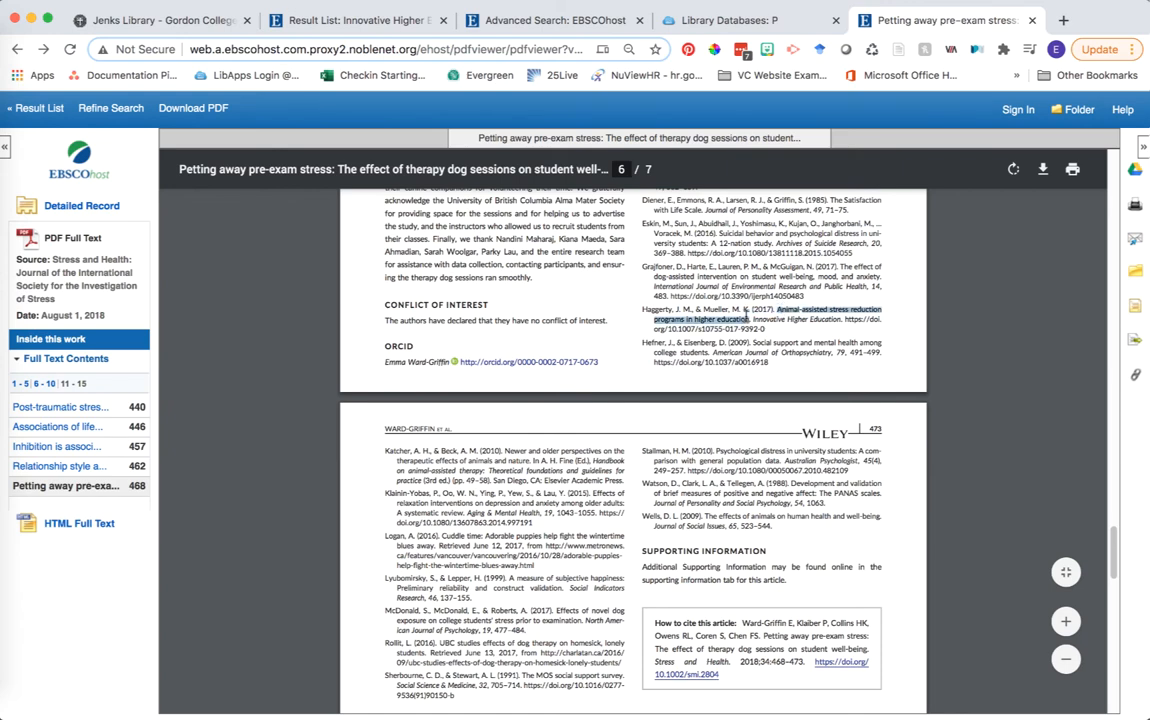
left_click(548, 20)
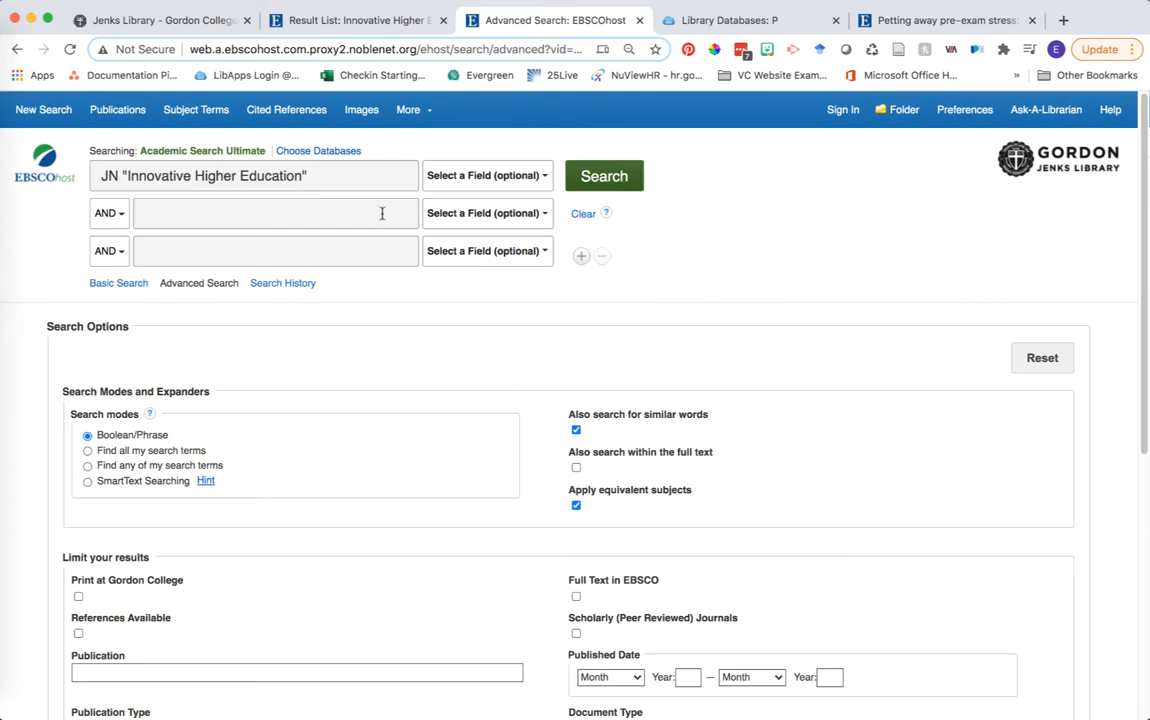
type("stress reduction programs in higher education")
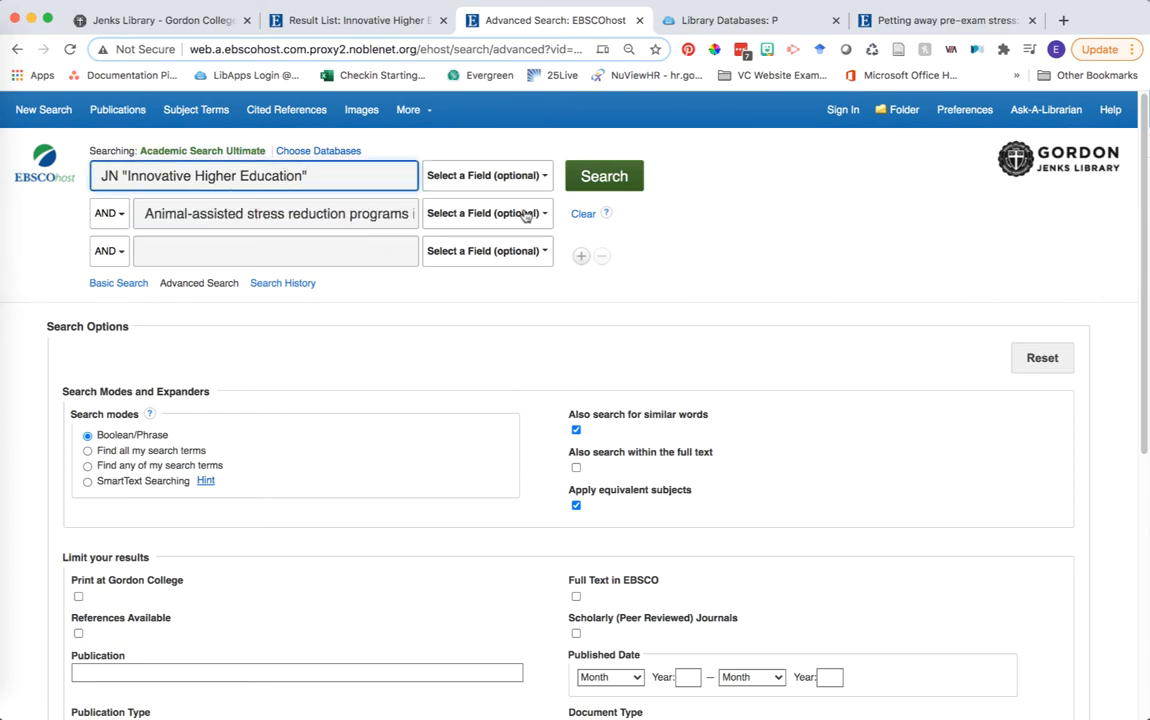
left_click(604, 176)
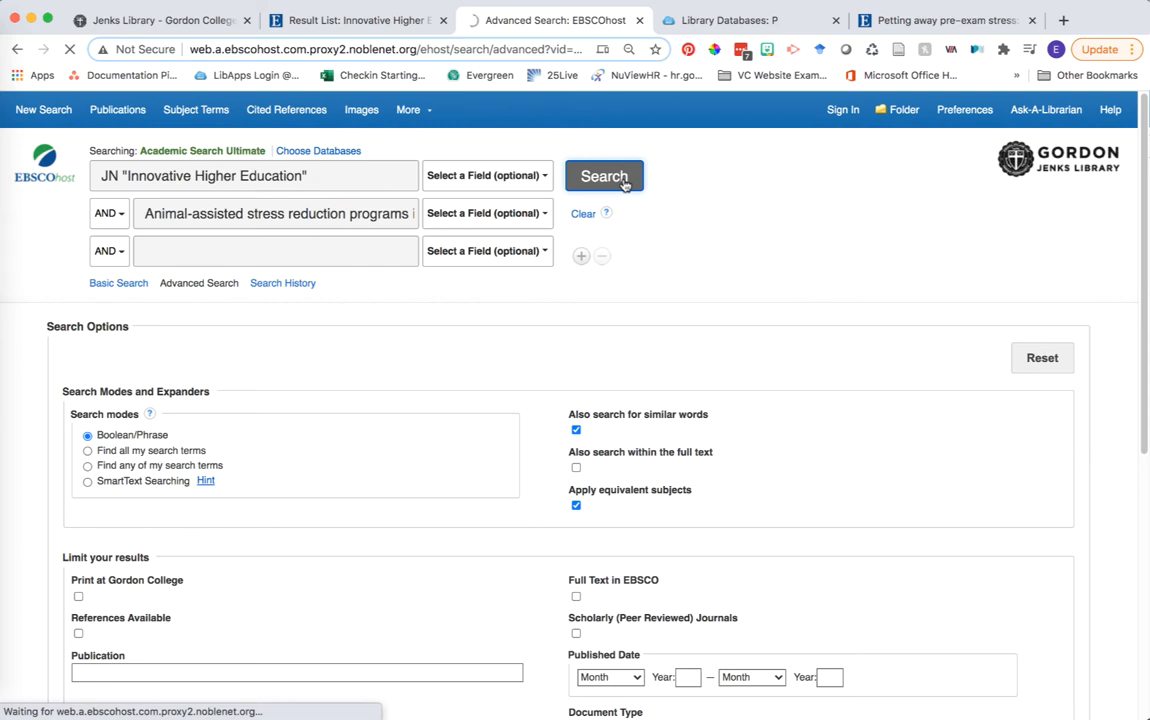
left_click(604, 176)
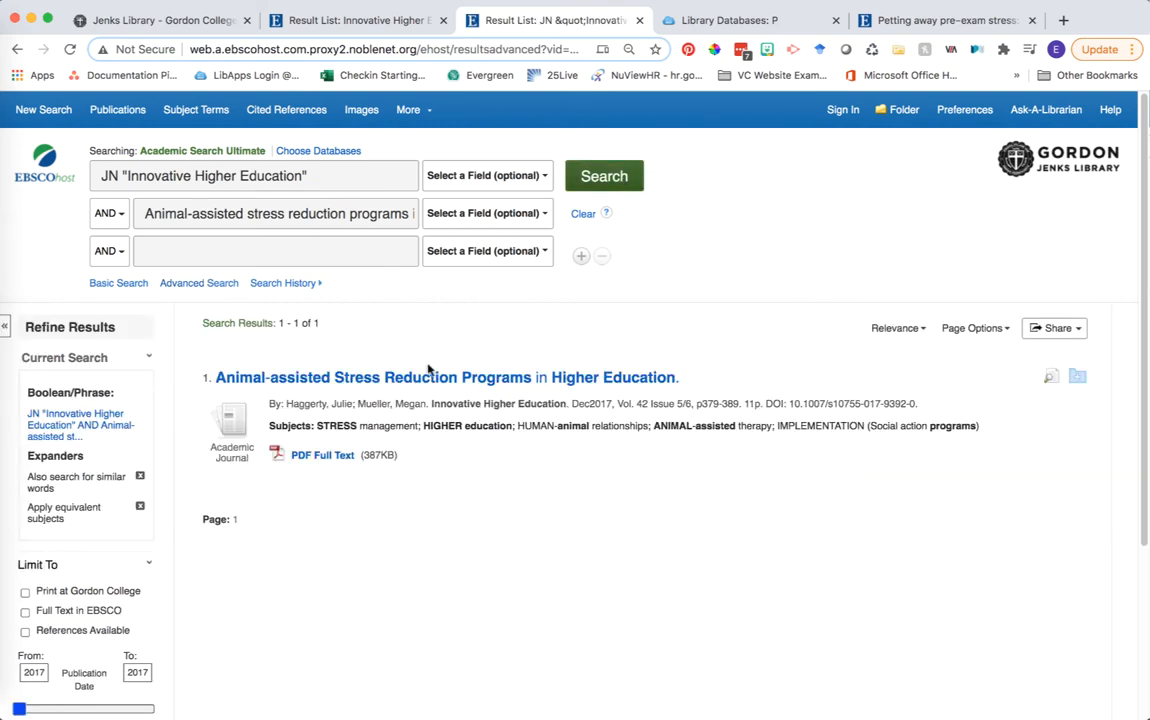
mouse_move(446, 376)
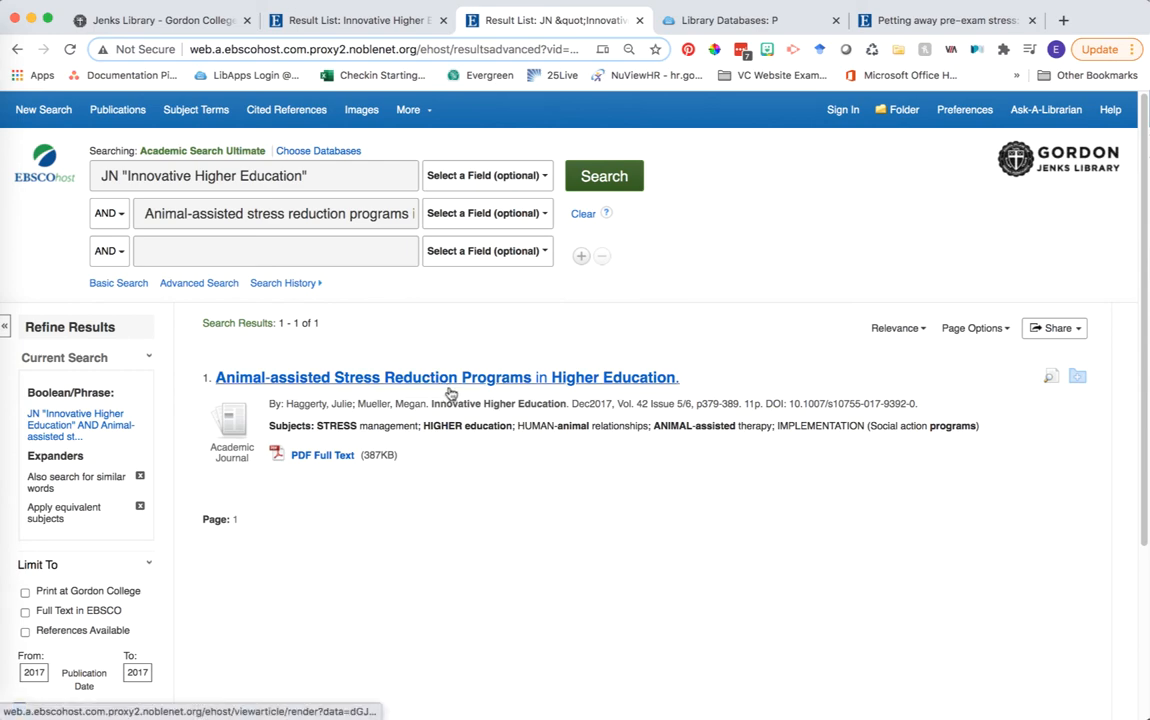
Open the Animal-assisted Stress Reduction Programs article and scroll the base paper's references to compare
left_click(446, 376)
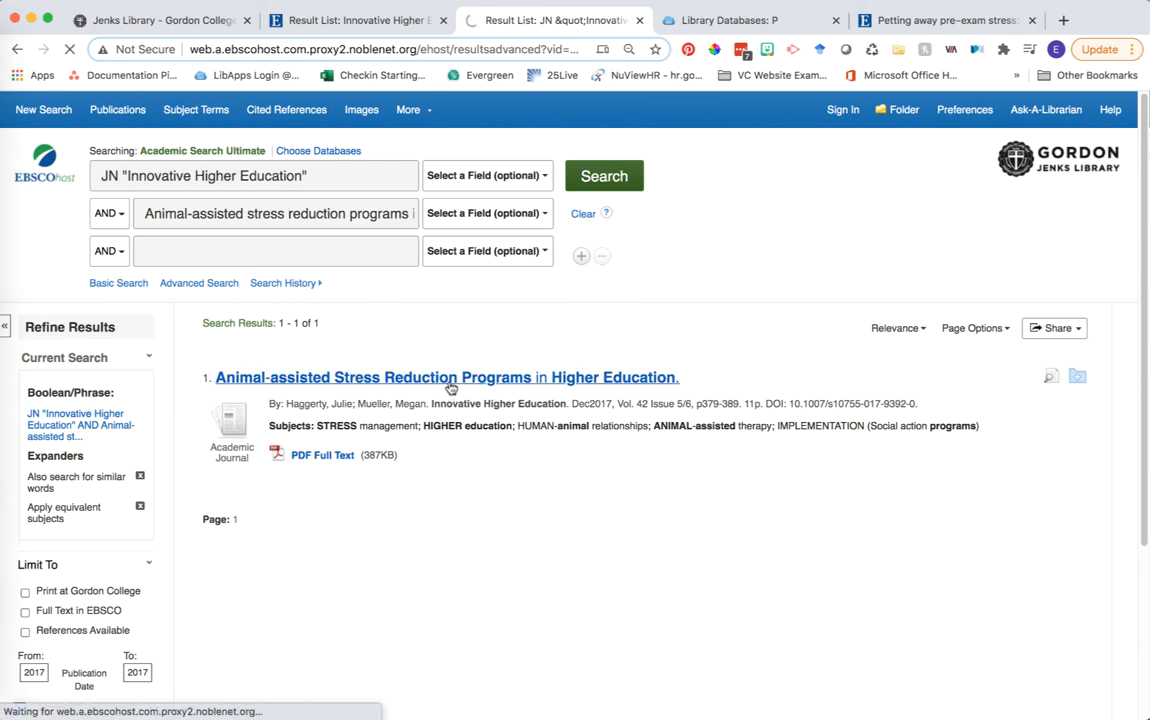
left_click(446, 376)
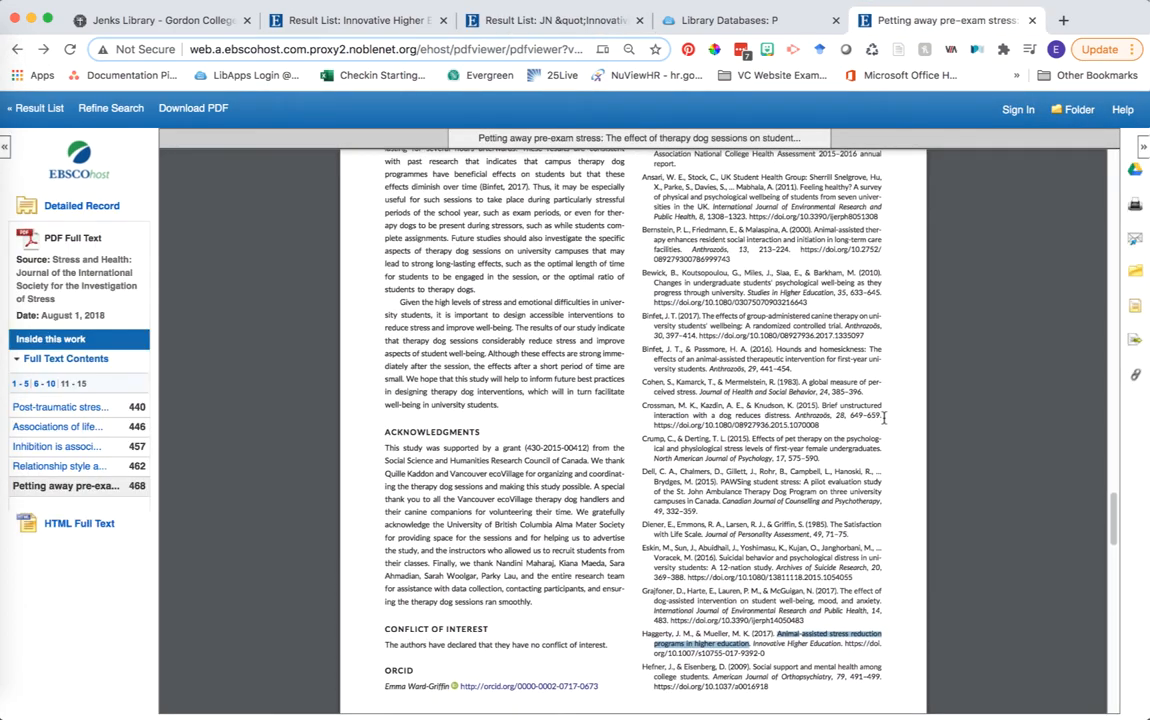
scroll("down", 3)
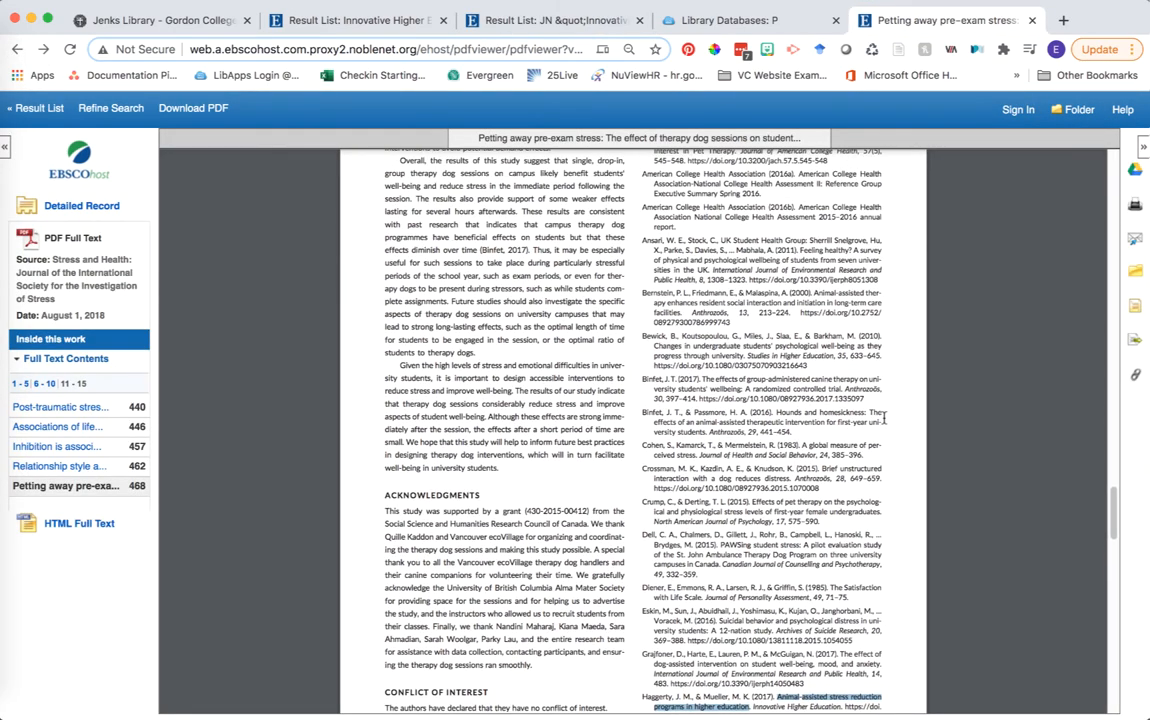